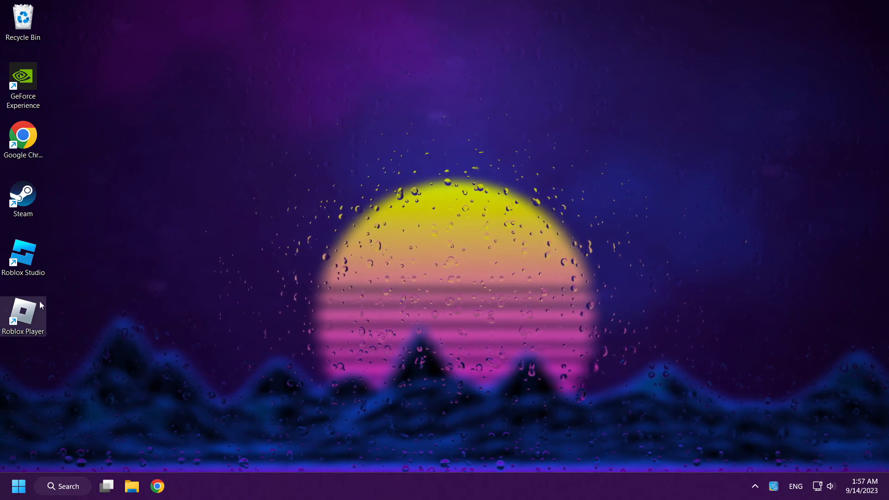
Tick 'Run this program as an administrator' in the Roblox Player shortcut's Compatibility properties.
{"action": "right_click", "coordinate": [23, 316]}
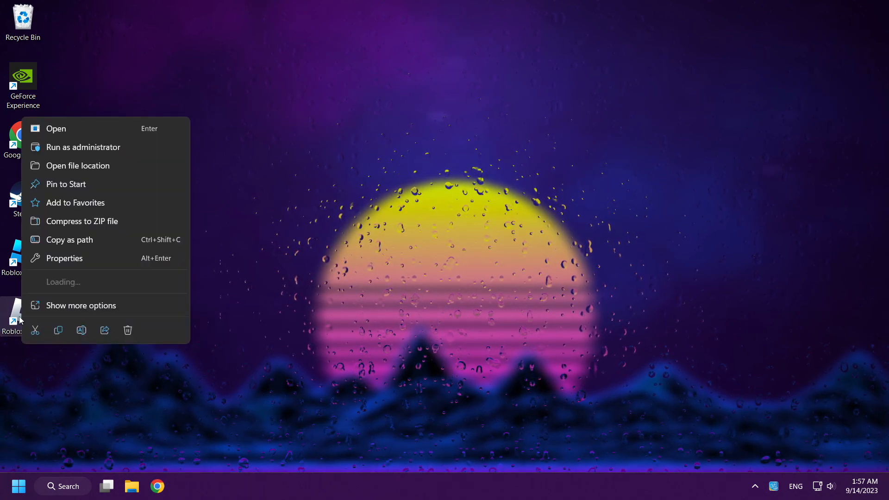
{"action": "left_click", "coordinate": [81, 305]}
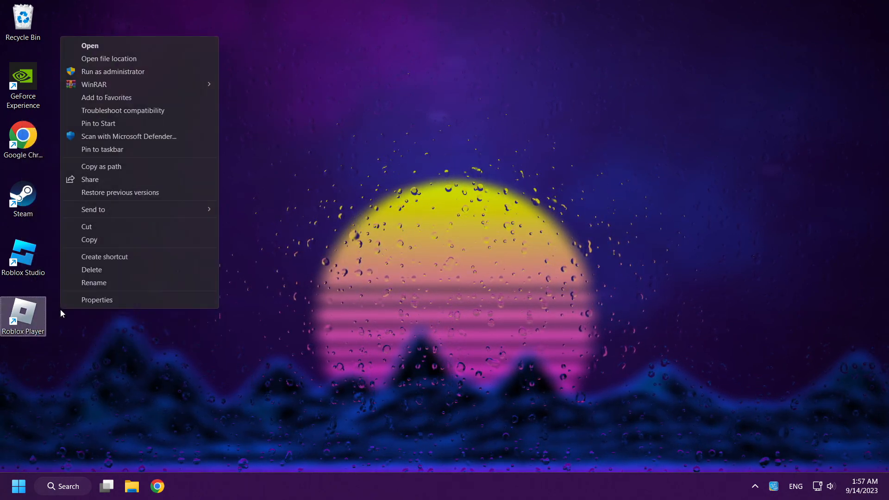
{"action": "mouse_move", "coordinate": [133, 305]}
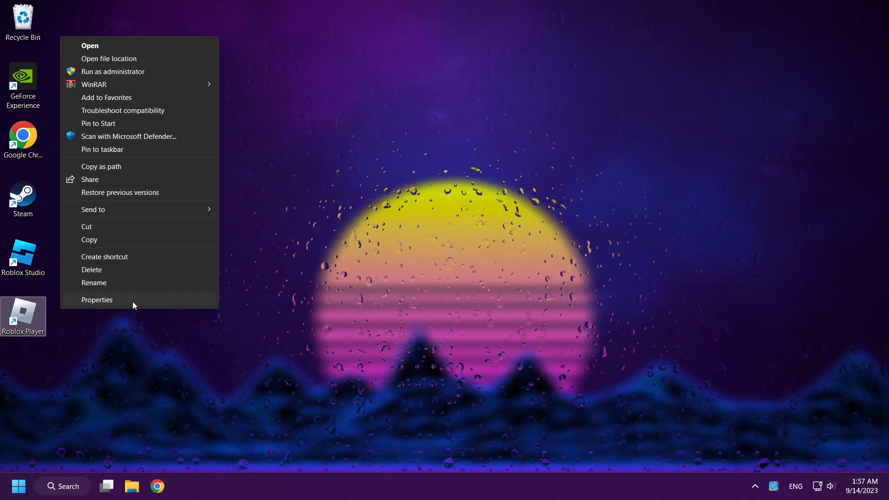
{"action": "left_click", "coordinate": [97, 300]}
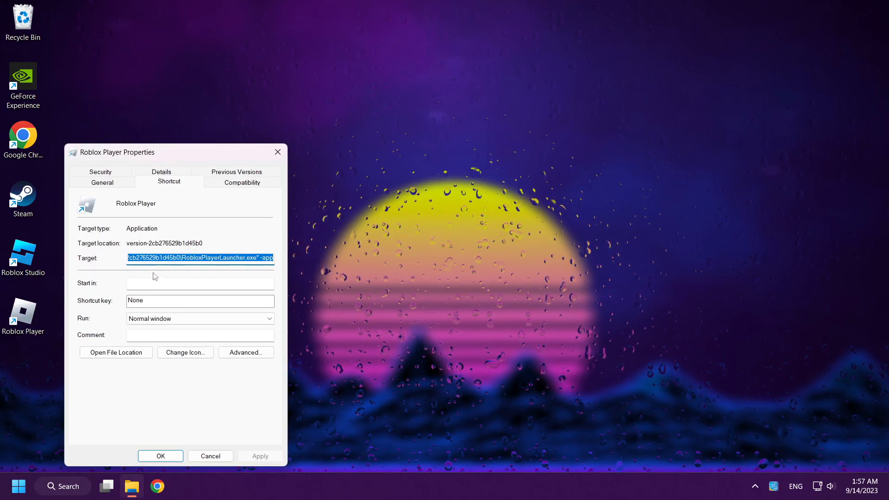
{"action": "left_click_drag", "start_coordinate": [116, 151], "coordinate": [383, 86]}
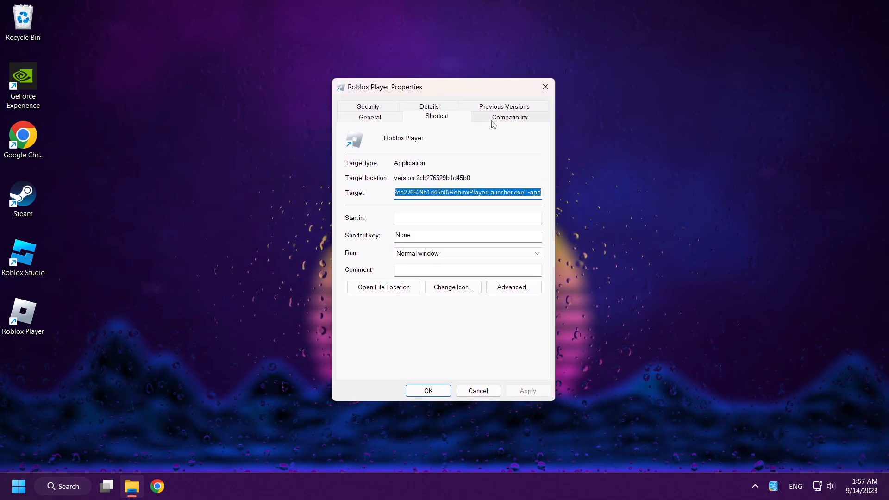
{"action": "left_click", "coordinate": [509, 116]}
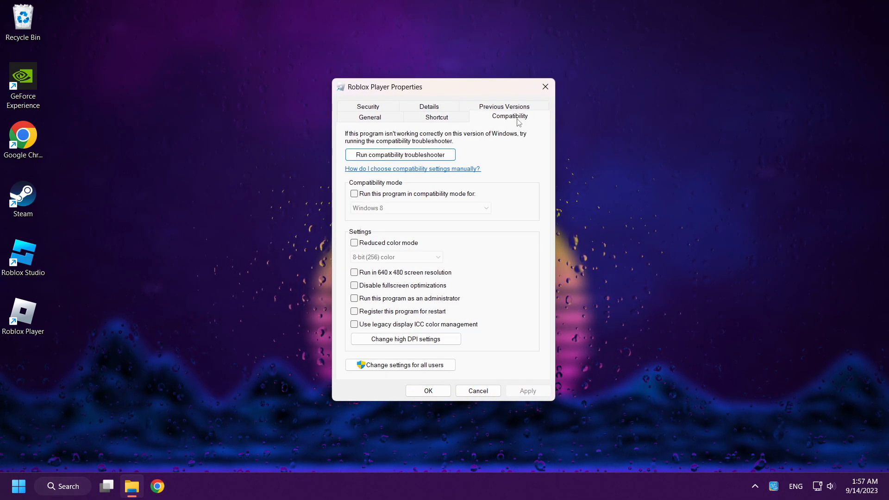
{"action": "mouse_move", "coordinate": [404, 312]}
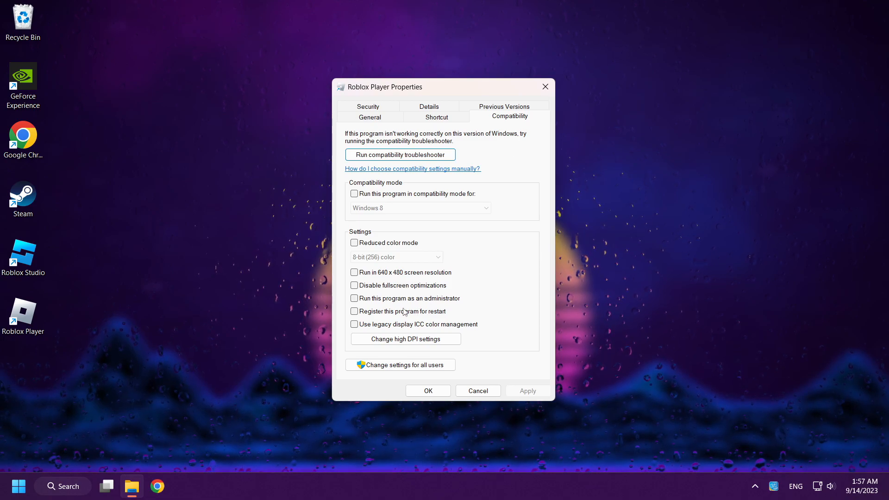
{"action": "left_click", "coordinate": [353, 298]}
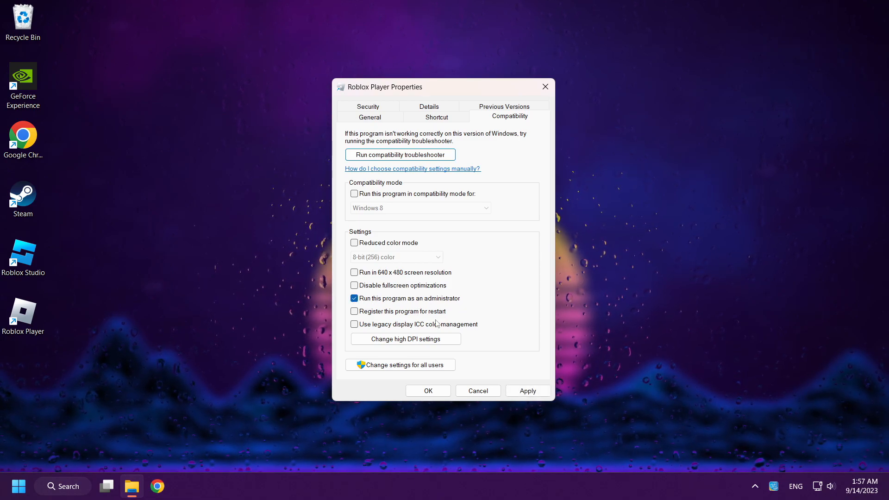
{"action": "mouse_move", "coordinate": [490, 335]}
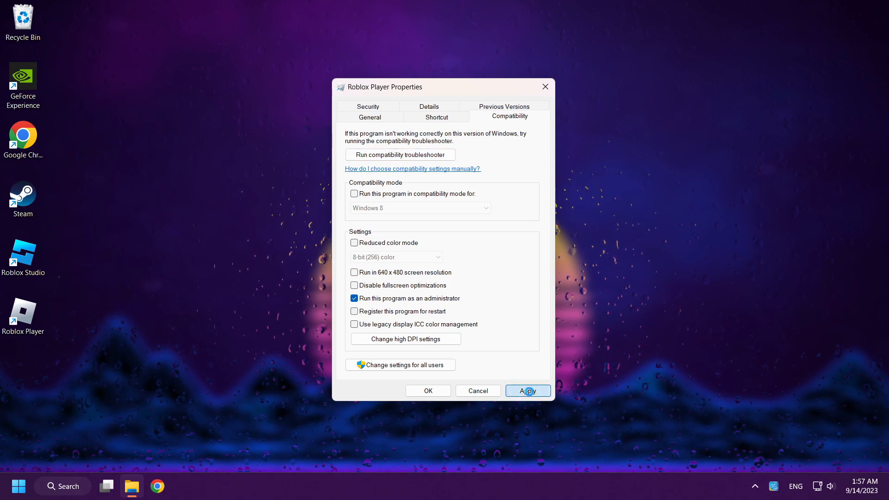
{"action": "left_click", "coordinate": [526, 391]}
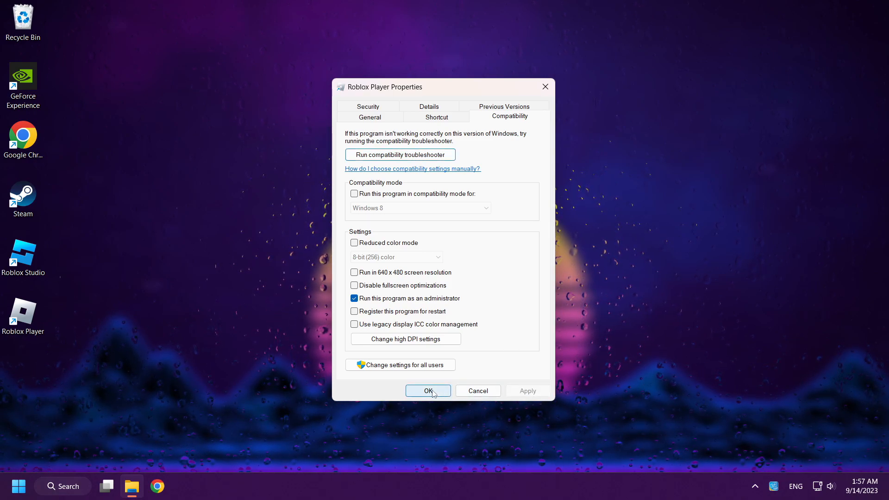
{"action": "left_click", "coordinate": [427, 391]}
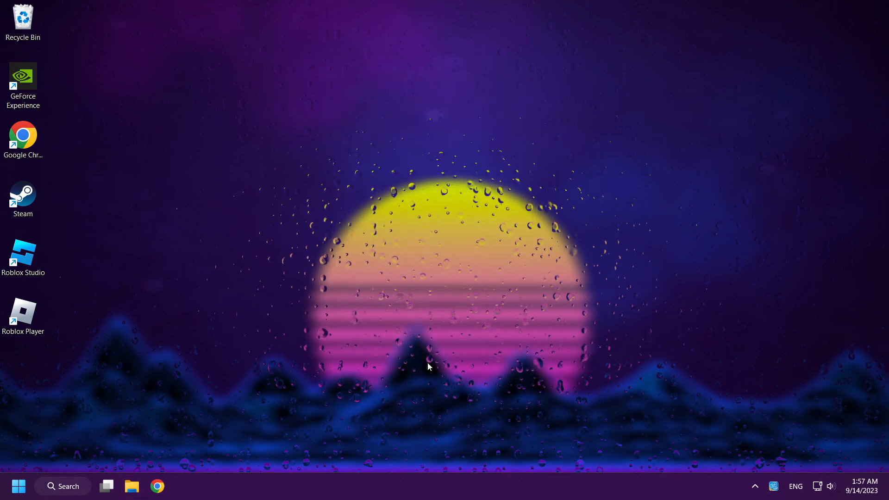
{"action": "double_click", "coordinate": [23, 315]}
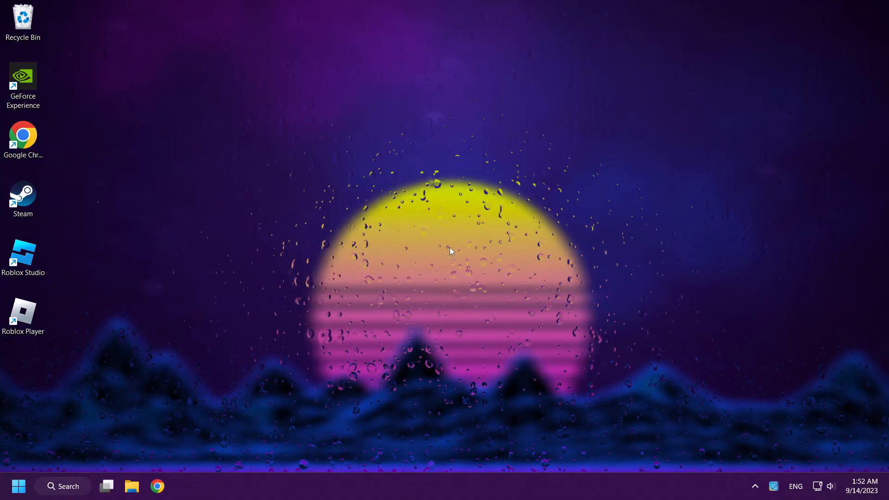
Delete the Roblox folder from AppData\Local via Run 'appdata', then close Explorer.
{"action": "key", "text": "Win+r"}
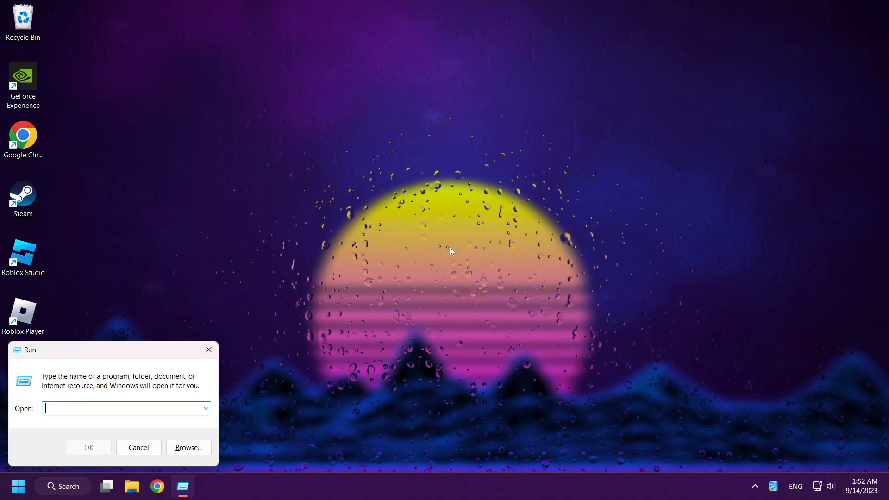
{"action": "type", "text": "appdata"}
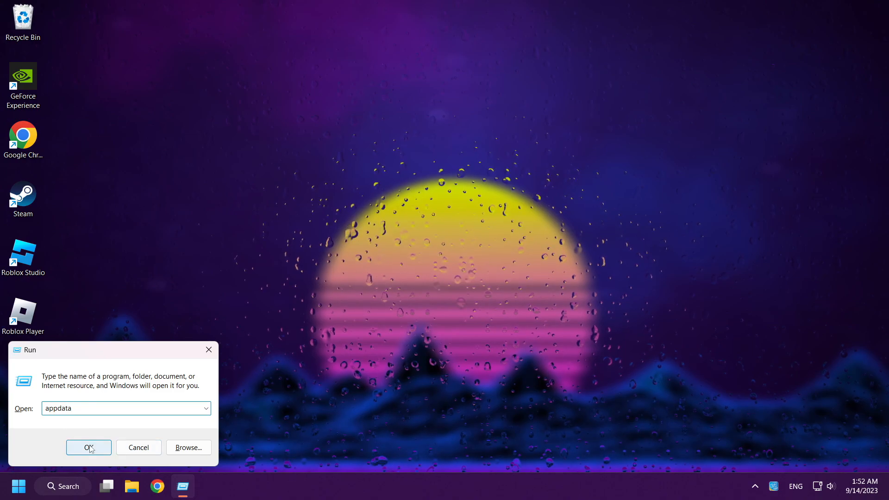
{"action": "left_click", "coordinate": [88, 447]}
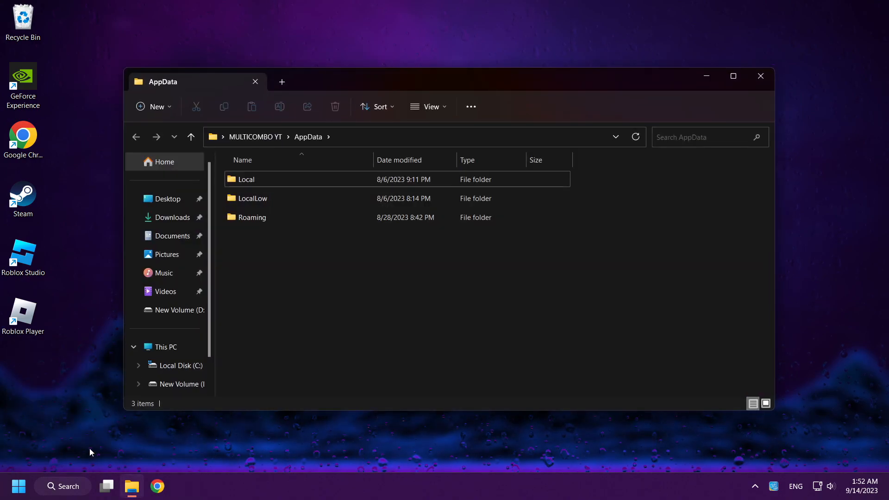
{"action": "mouse_move", "coordinate": [303, 179]}
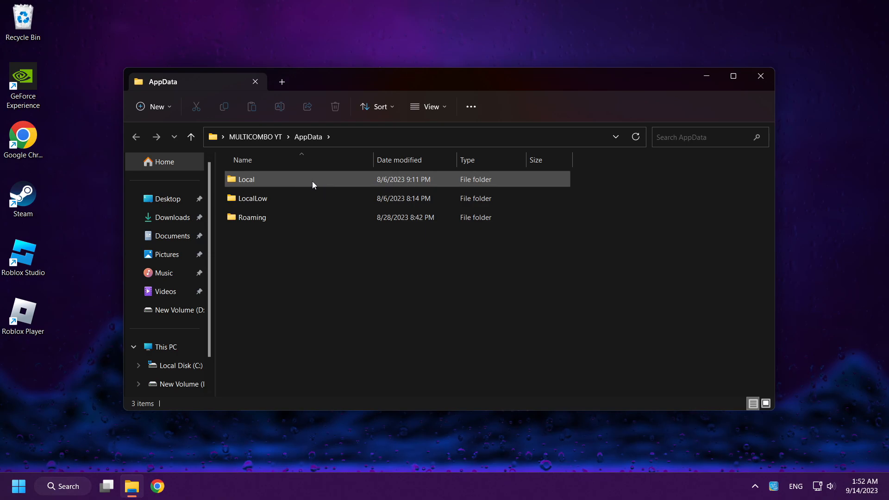
{"action": "double_click", "coordinate": [247, 180]}
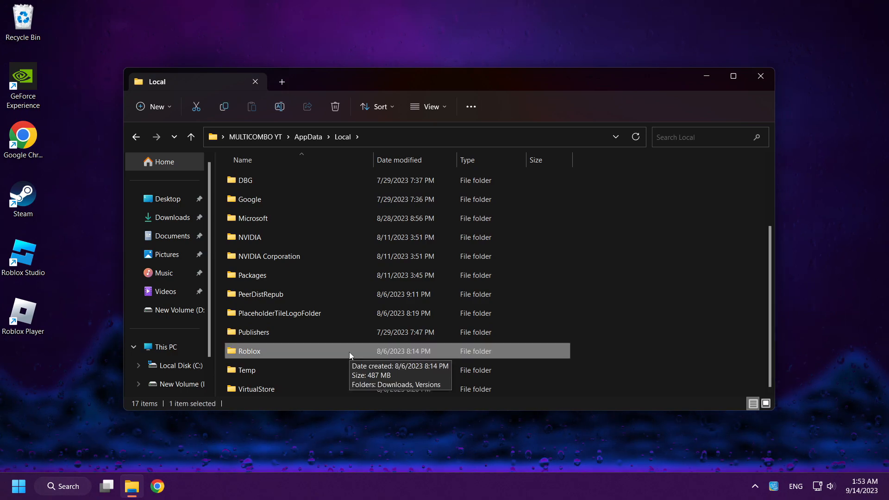
{"action": "right_click", "coordinate": [248, 351]}
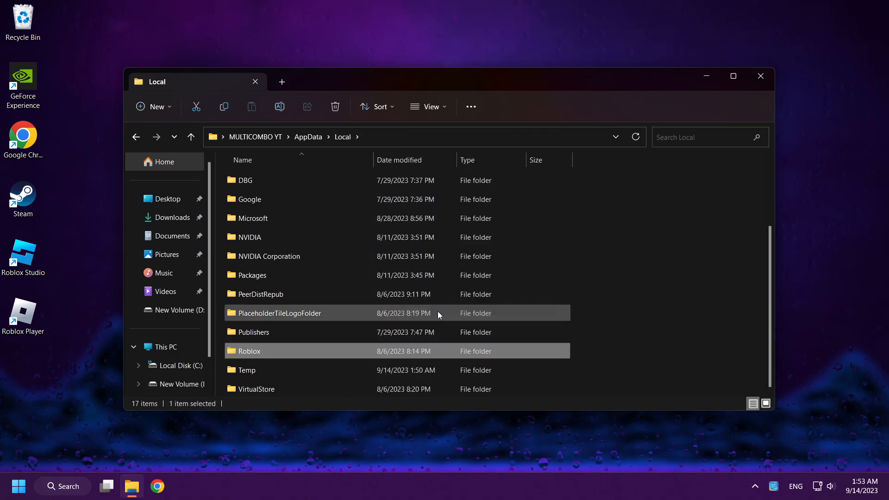
{"action": "left_click", "coordinate": [334, 107]}
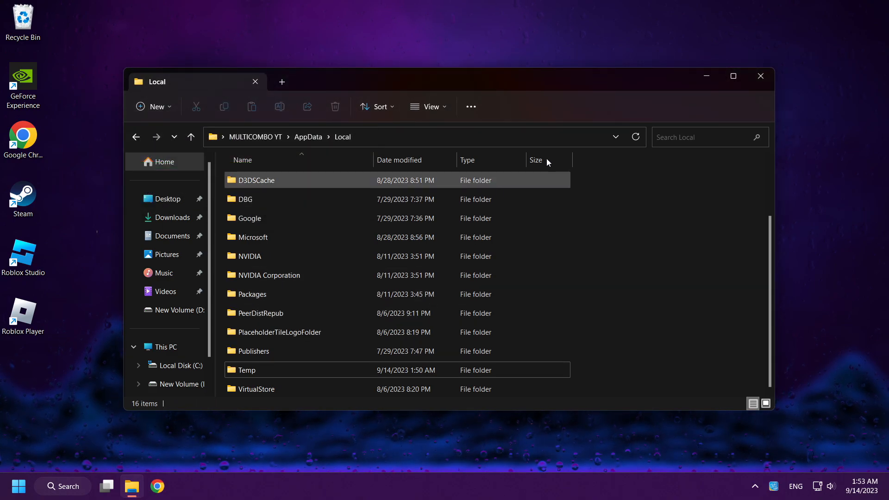
{"action": "mouse_move", "coordinate": [761, 76]}
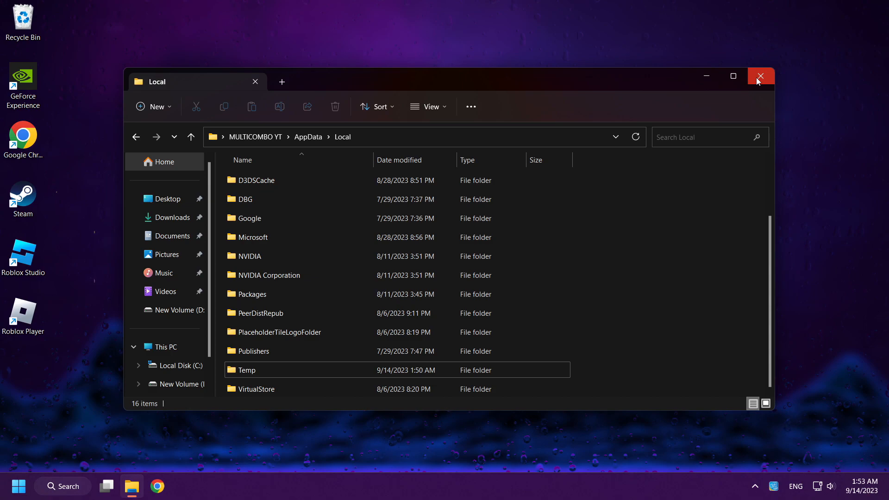
{"action": "left_click", "coordinate": [761, 76]}
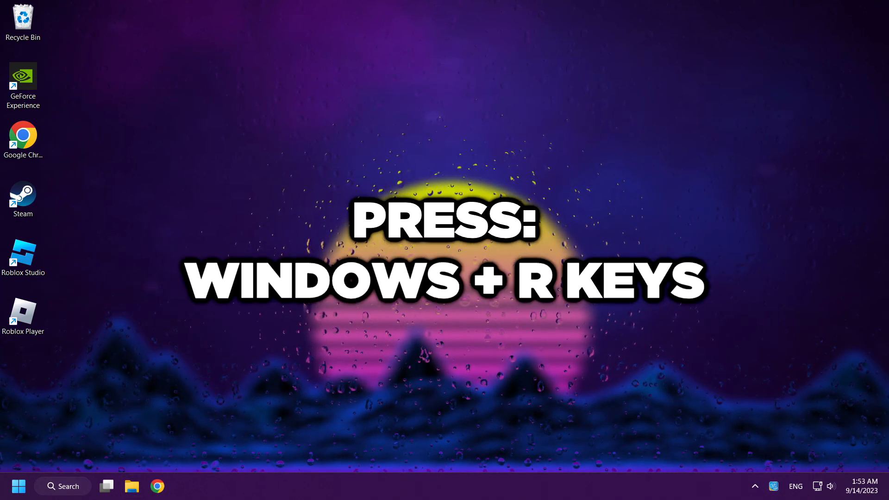
Delete the Roblox folder from the %temp% folder, then close Explorer.
{"action": "key", "text": "win+r"}
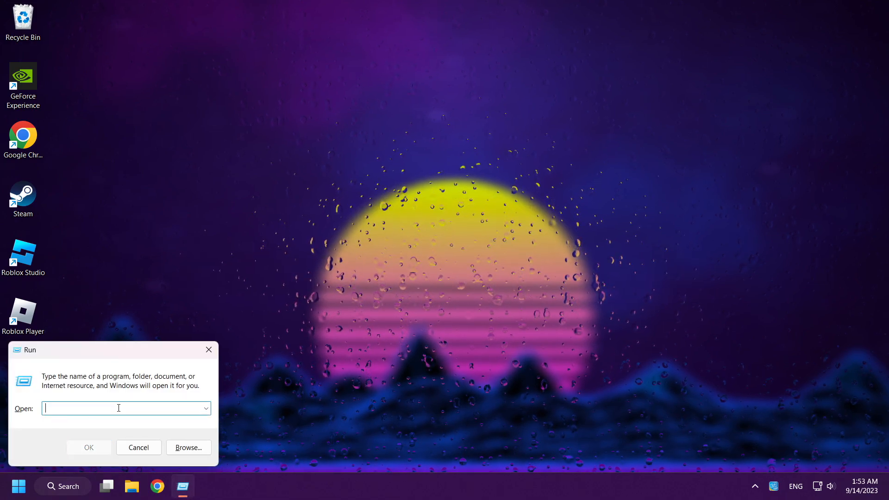
{"action": "type", "text": "%tem"}
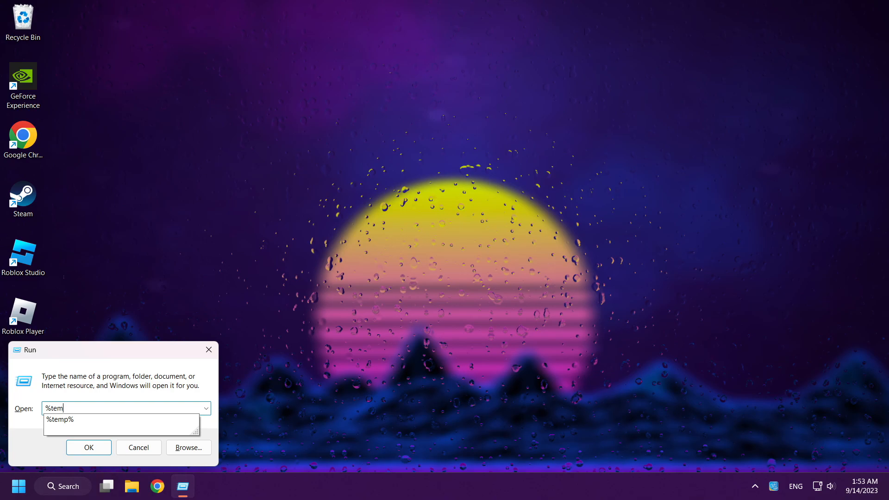
{"action": "left_click", "coordinate": [59, 420]}
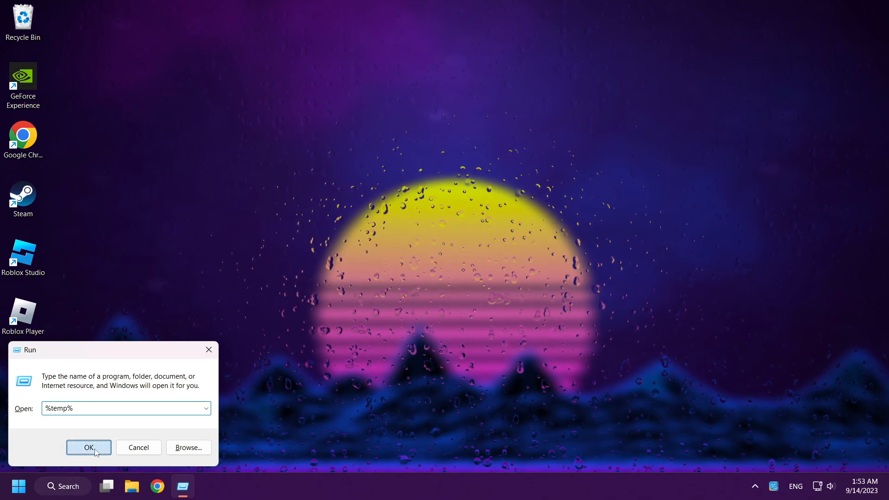
{"action": "left_click", "coordinate": [88, 447]}
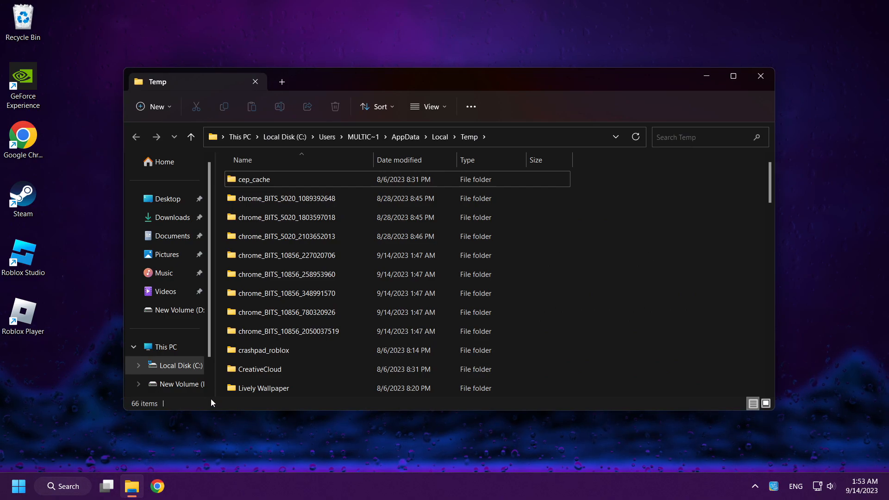
{"action": "scroll", "scroll_direction": "down", "scroll_amount": 3}
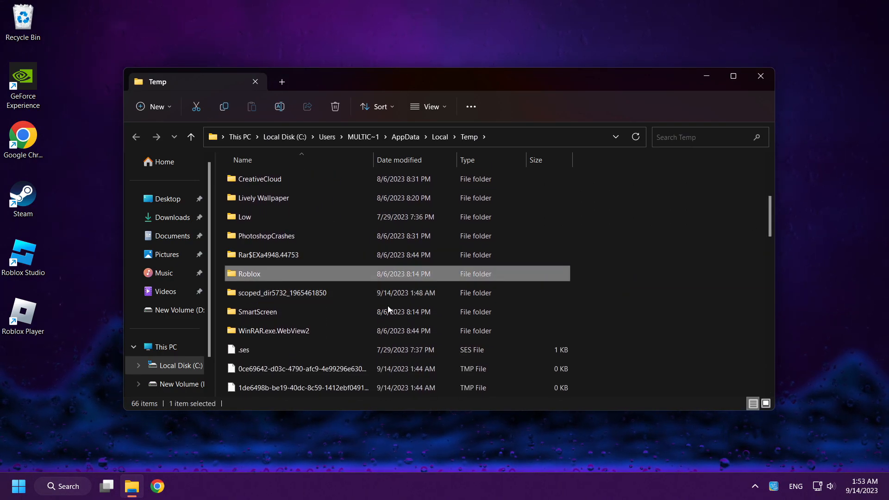
{"action": "mouse_move", "coordinate": [349, 276]}
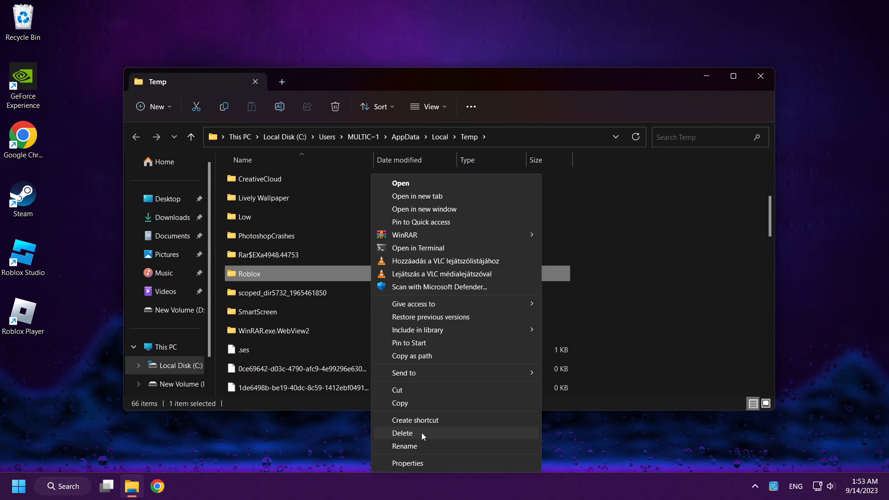
{"action": "left_click", "coordinate": [402, 433]}
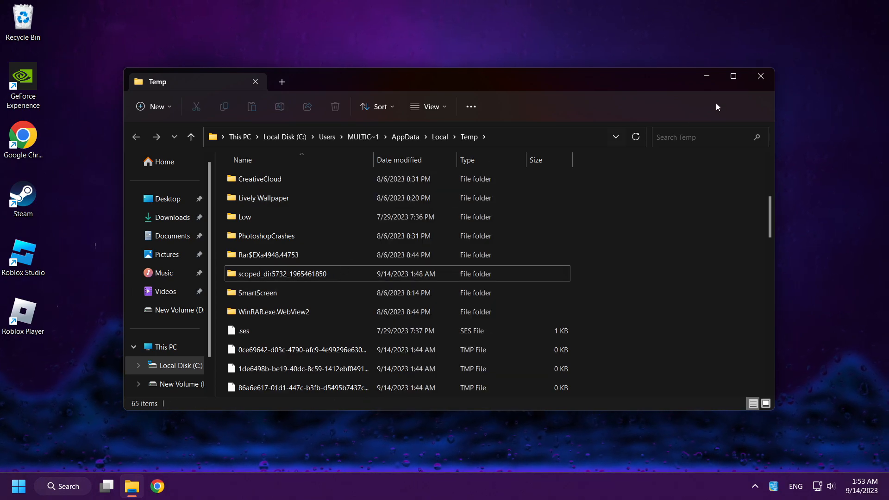
{"action": "mouse_move", "coordinate": [760, 77]}
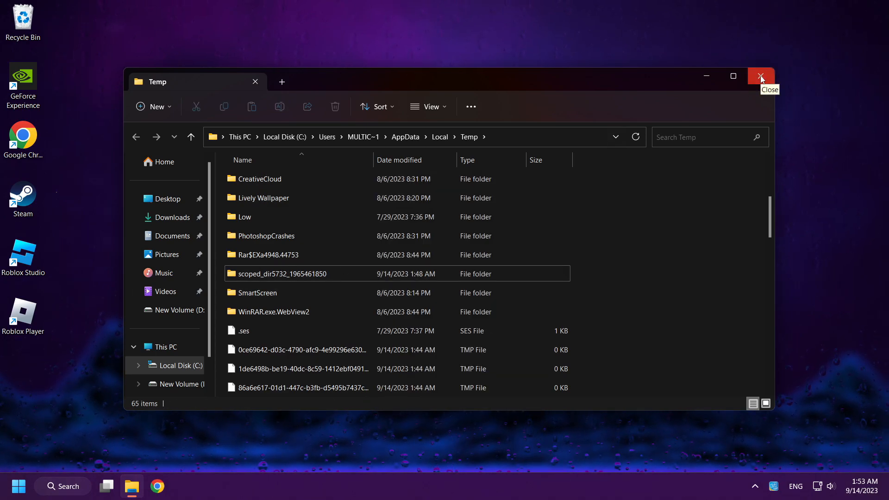
{"action": "left_click", "coordinate": [761, 76]}
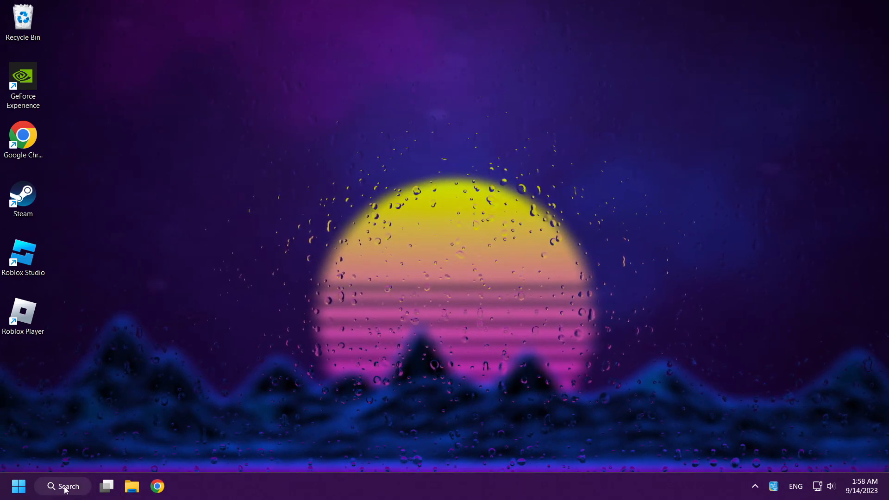
Search Windows for Roblox and choose Uninstall on the Roblox Player result.
{"action": "left_click", "coordinate": [62, 486]}
{"action": "type", "text": "roblox"}
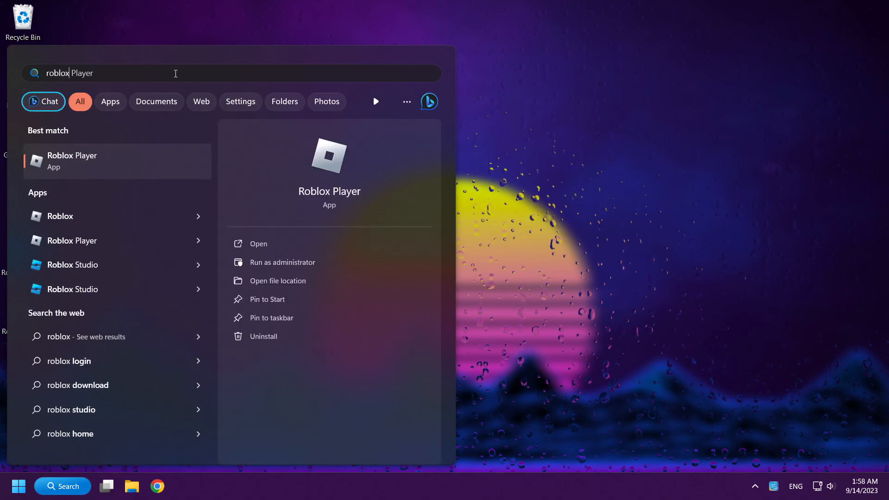
{"action": "mouse_move", "coordinate": [181, 121]}
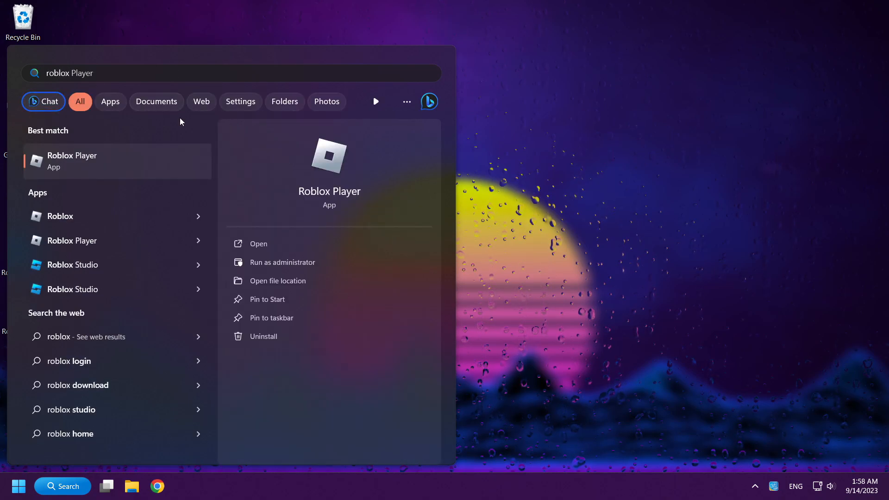
{"action": "mouse_move", "coordinate": [126, 176]}
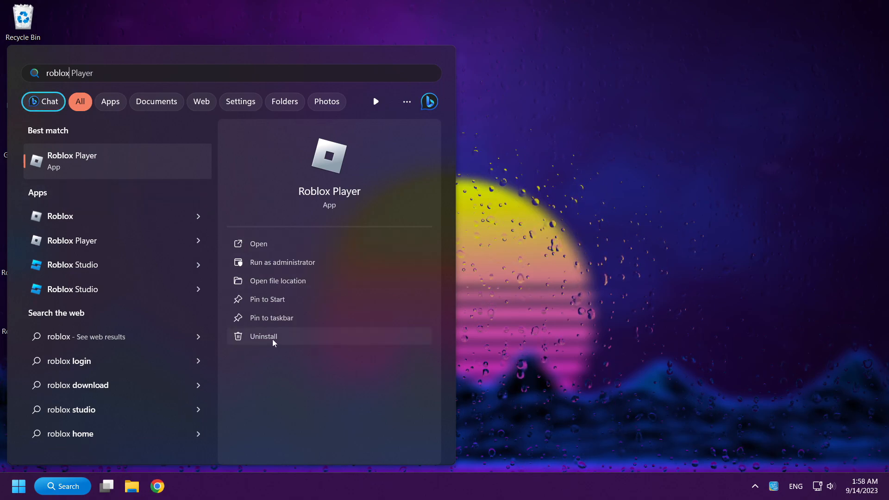
{"action": "left_click", "coordinate": [263, 336]}
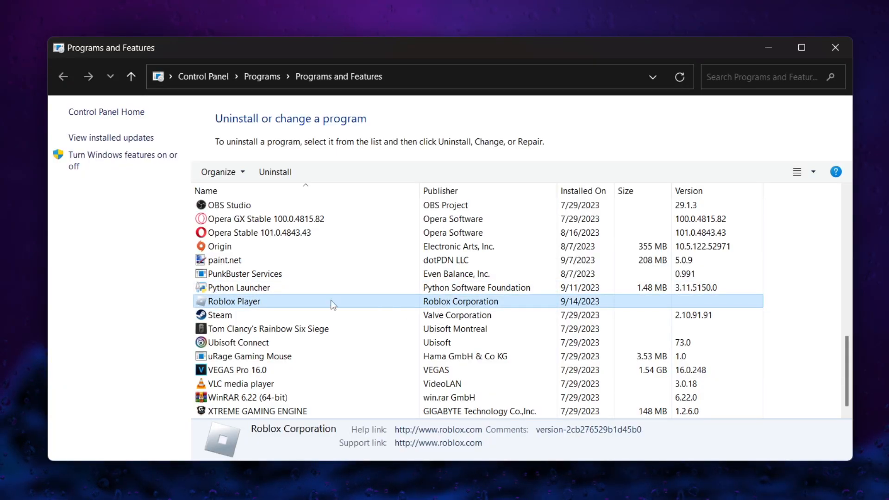
{"action": "mouse_move", "coordinate": [378, 306]}
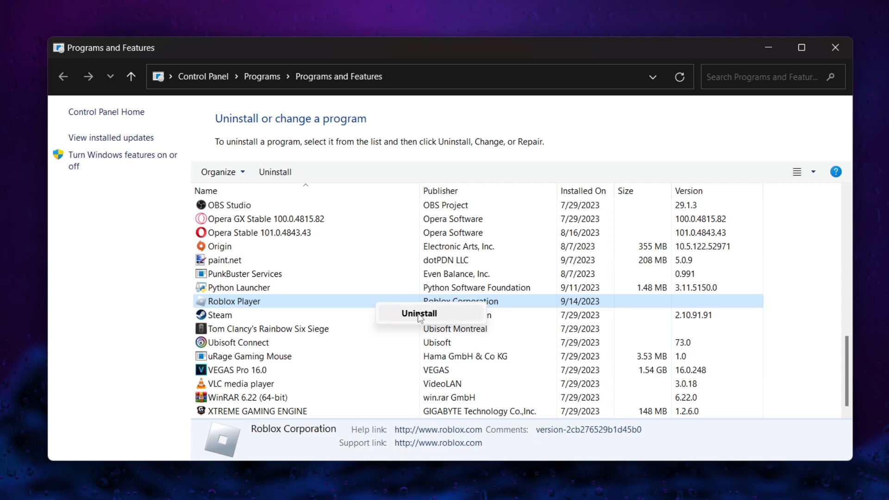
Uninstall Roblox Player in Programs and Features, dismiss the confirmation, and close the window.
{"action": "left_click", "coordinate": [419, 313]}
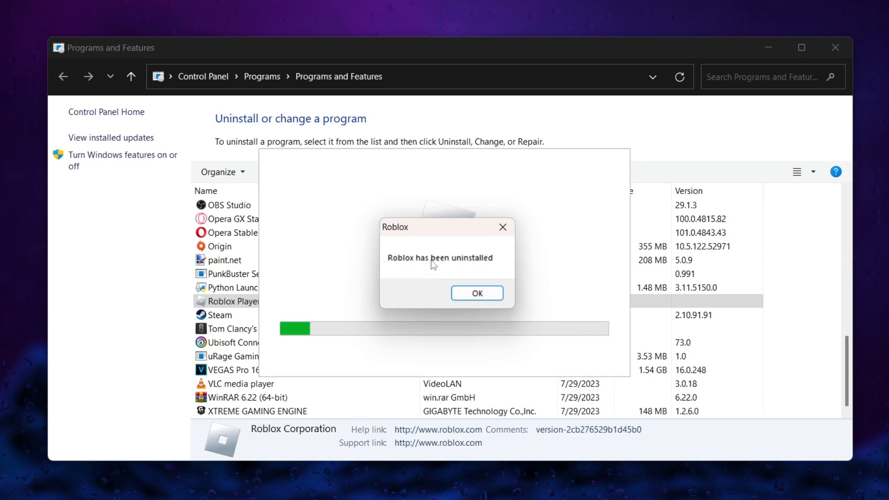
{"action": "left_click", "coordinate": [477, 293]}
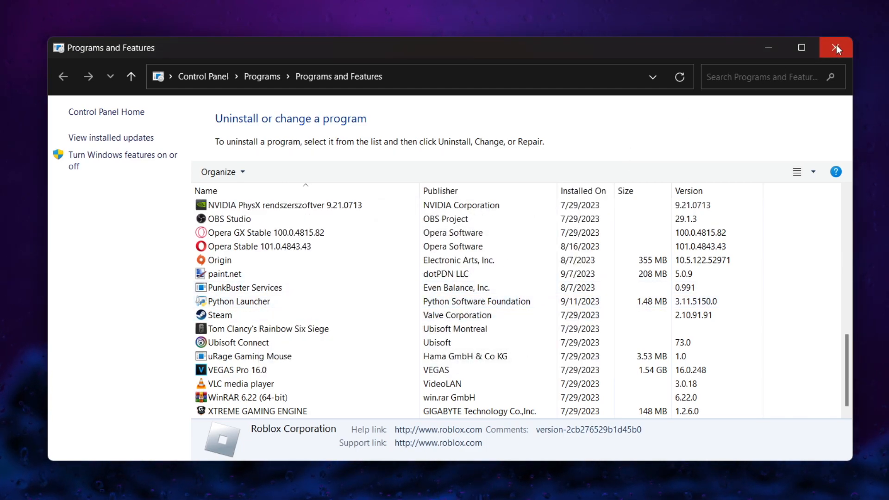
{"action": "left_click", "coordinate": [836, 48]}
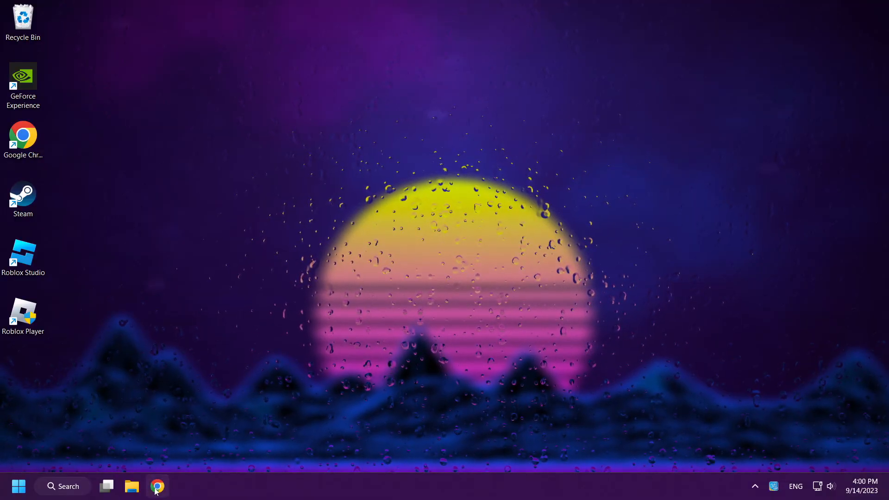
Launch Chrome and go to Settings > Privacy and security > Third-party cookies.
{"action": "left_click", "coordinate": [158, 486]}
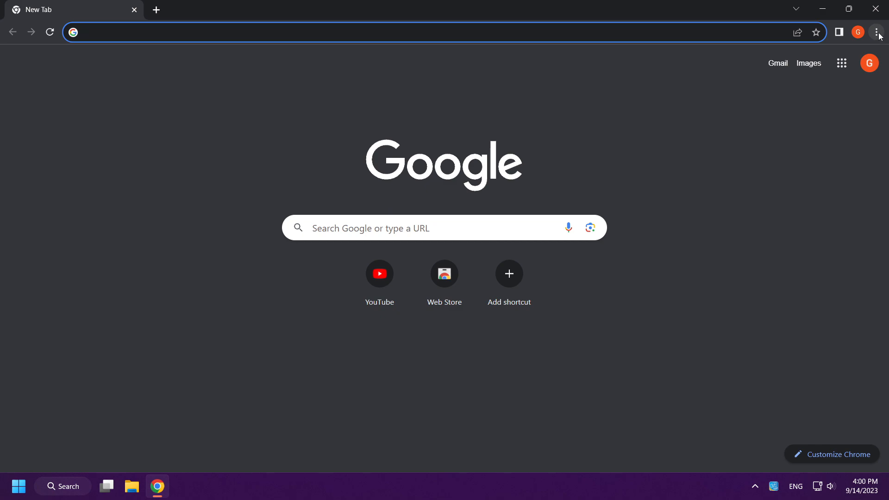
{"action": "left_click", "coordinate": [877, 32]}
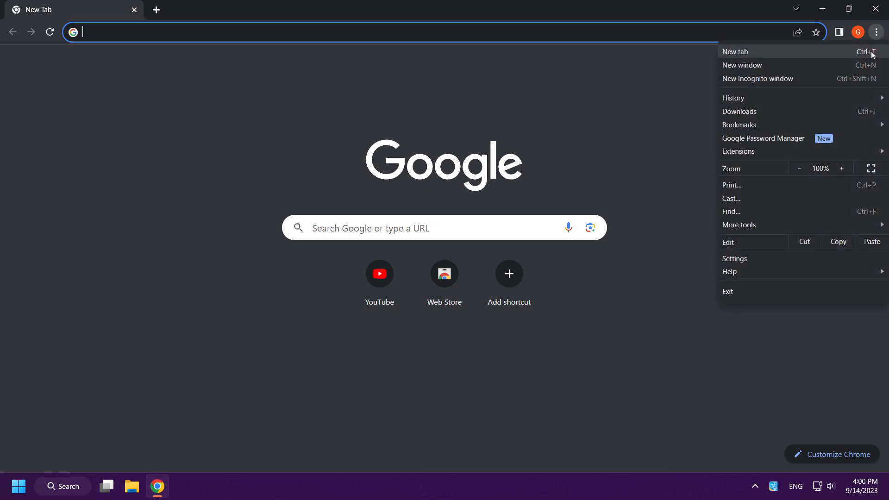
{"action": "mouse_move", "coordinate": [801, 262]}
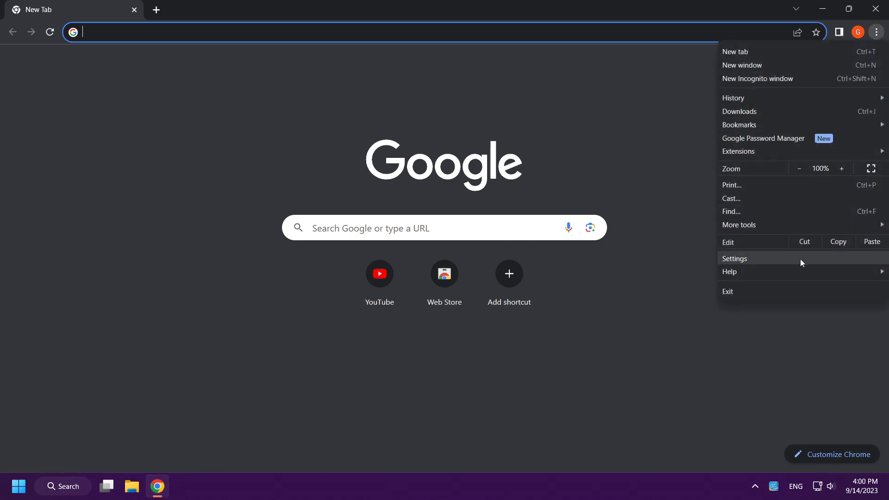
{"action": "left_click", "coordinate": [735, 258]}
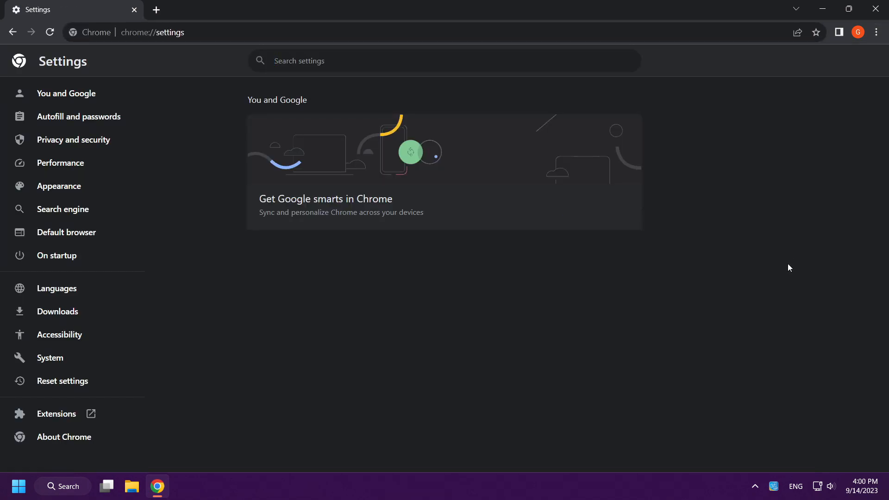
{"action": "mouse_move", "coordinate": [171, 174]}
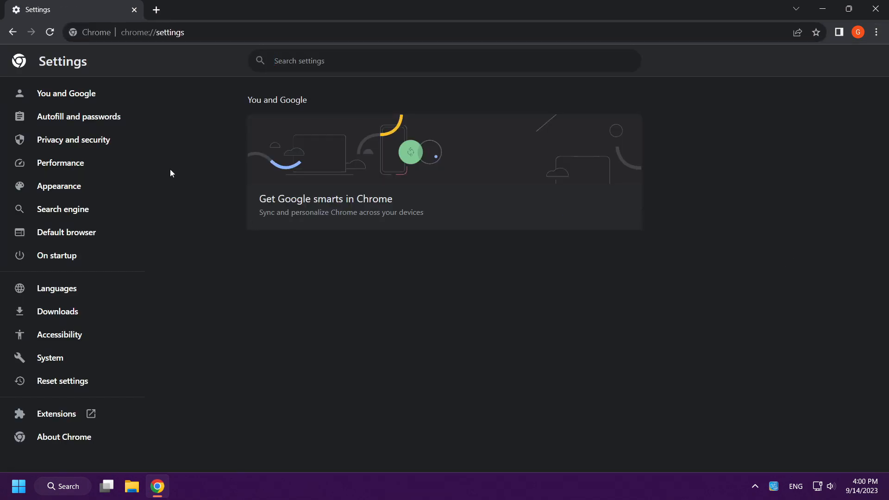
{"action": "mouse_move", "coordinate": [73, 139]}
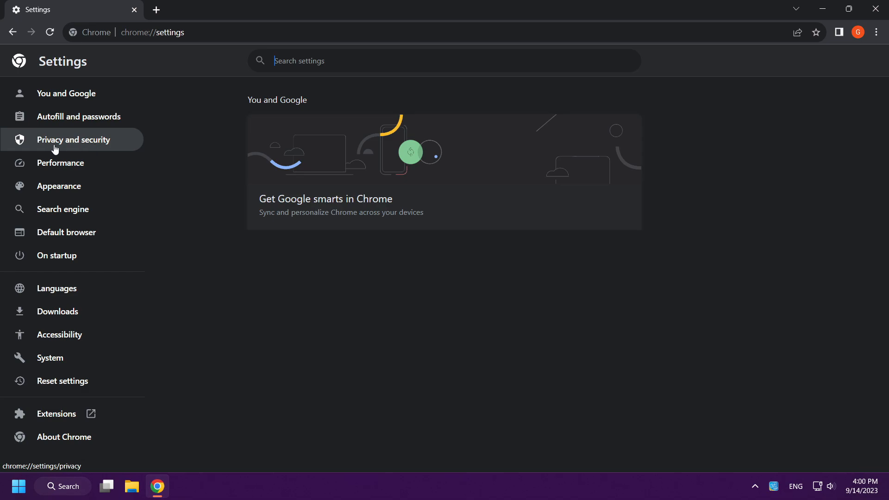
{"action": "left_click", "coordinate": [72, 139]}
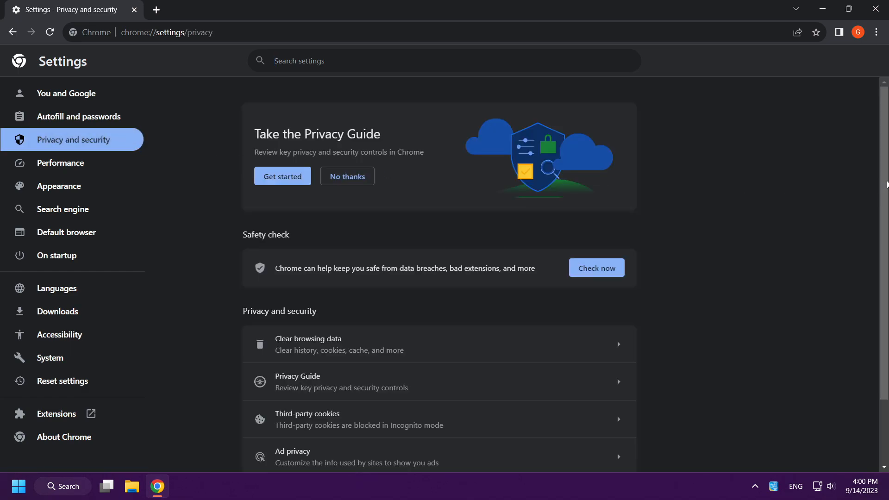
{"action": "scroll", "scroll_direction": "down", "scroll_amount": 3}
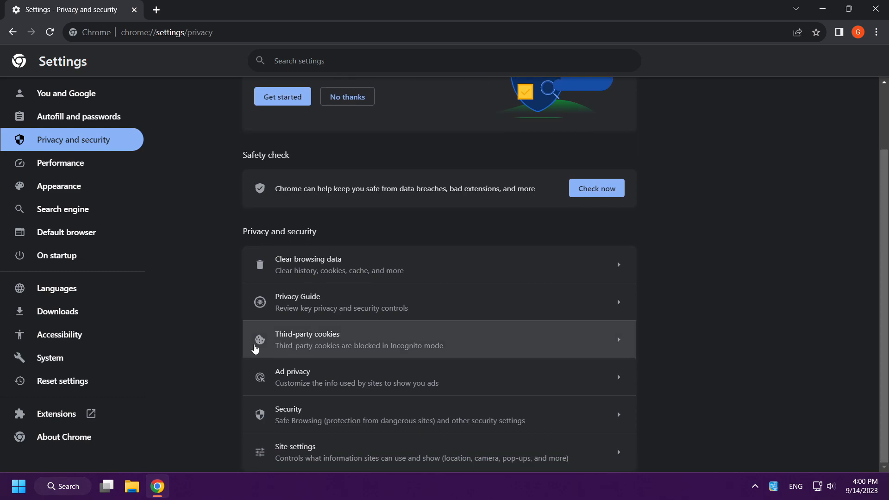
{"action": "mouse_move", "coordinate": [482, 341]}
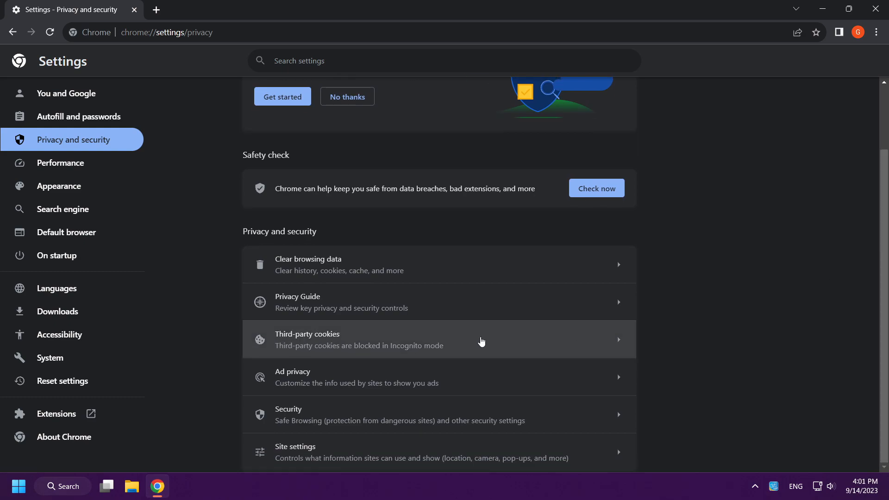
{"action": "left_click", "coordinate": [439, 339]}
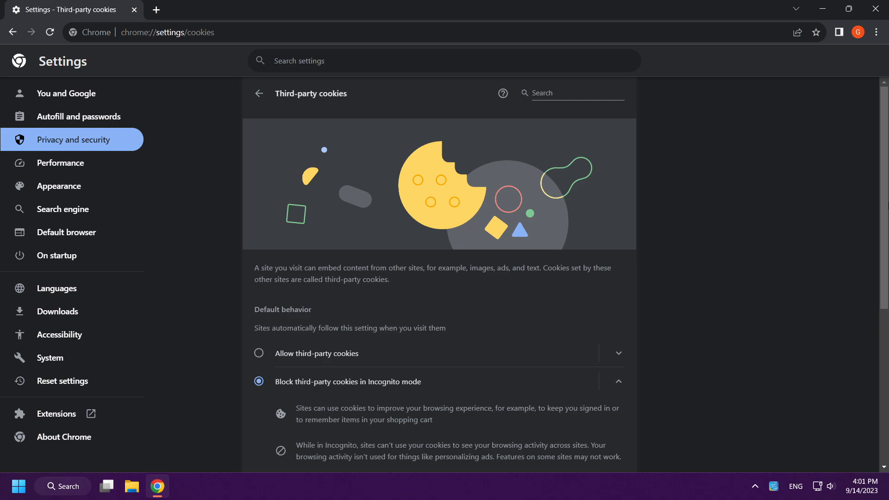
{"action": "scroll", "scroll_direction": "down", "scroll_amount": 3}
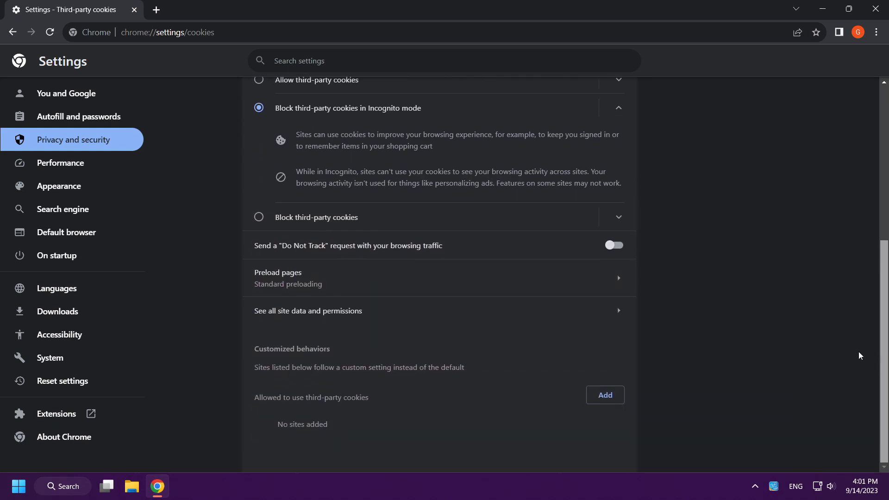
{"action": "mouse_move", "coordinate": [372, 311]}
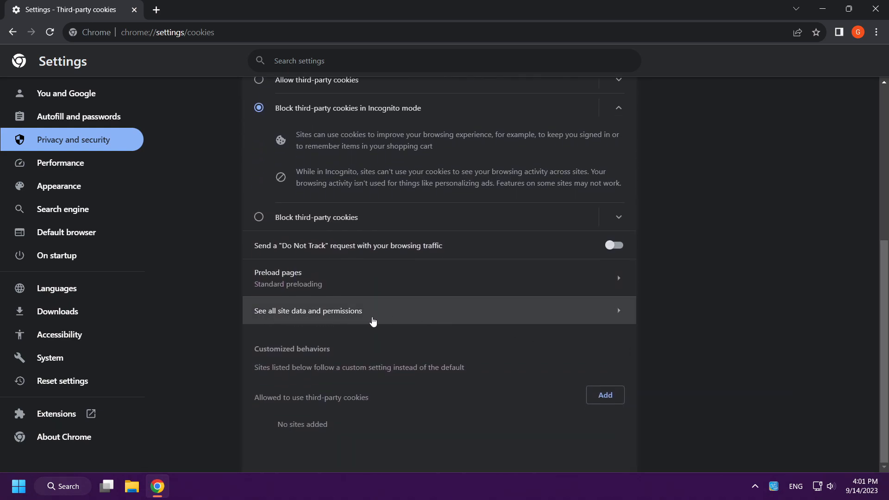
Filter Chrome's All sites data list to 'roblox' and clear roblox.com's stored data.
{"action": "left_click", "coordinate": [308, 310]}
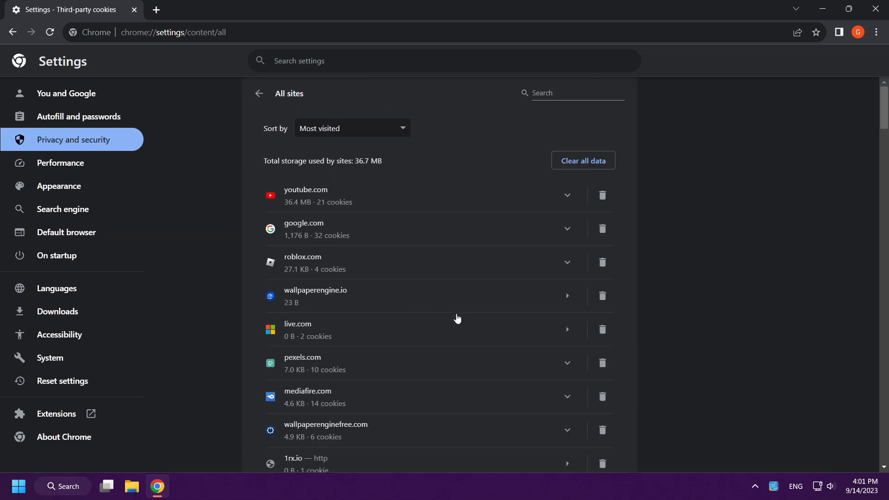
{"action": "left_click", "coordinate": [572, 93]}
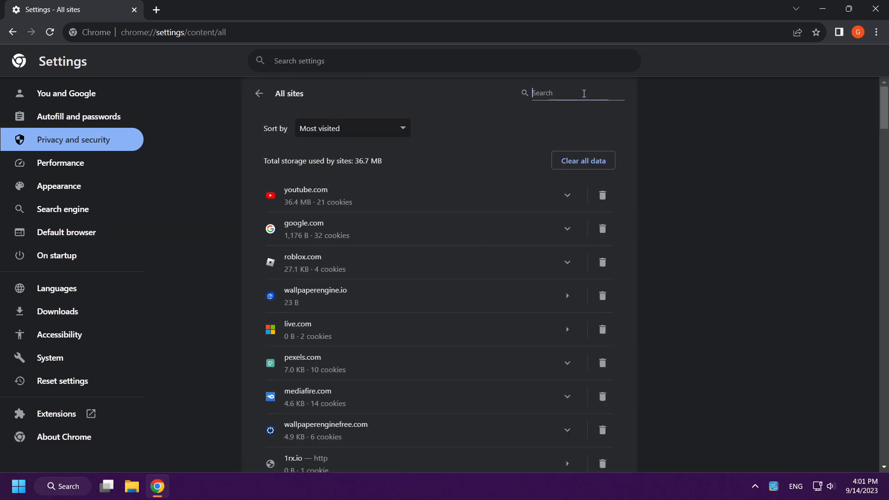
{"action": "type", "text": "roblox"}
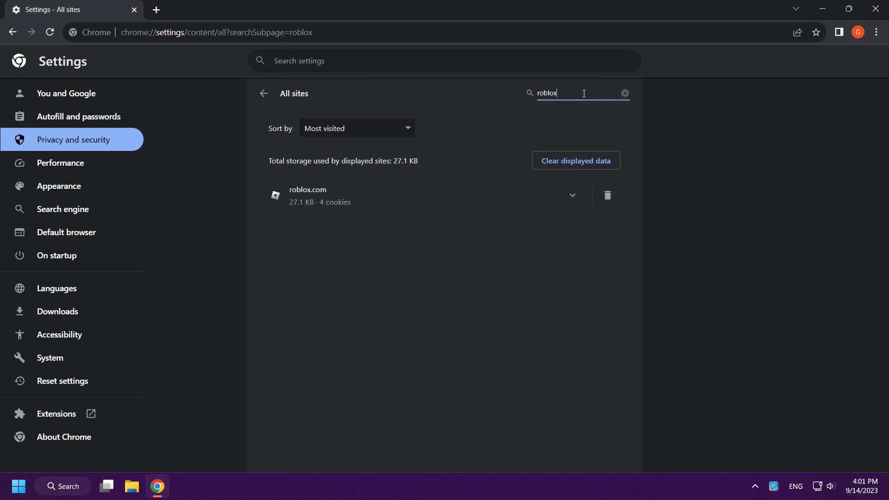
{"action": "mouse_move", "coordinate": [431, 207]}
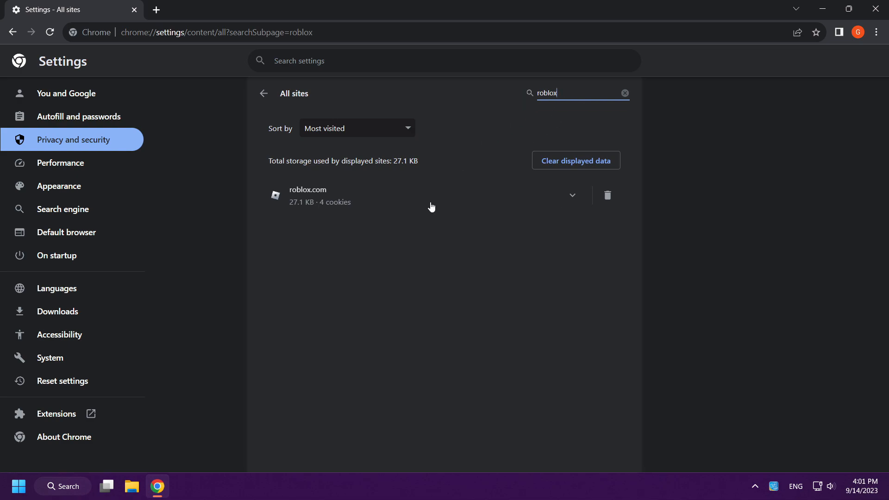
{"action": "mouse_move", "coordinate": [607, 194]}
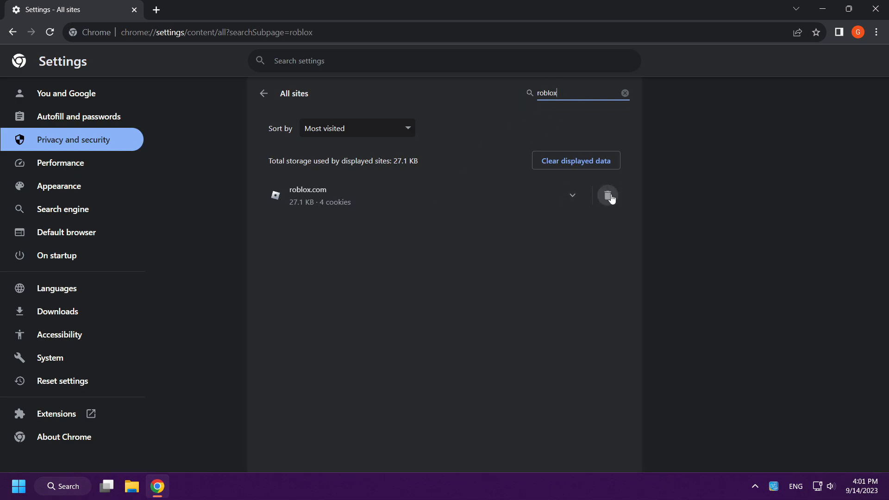
{"action": "left_click", "coordinate": [608, 195]}
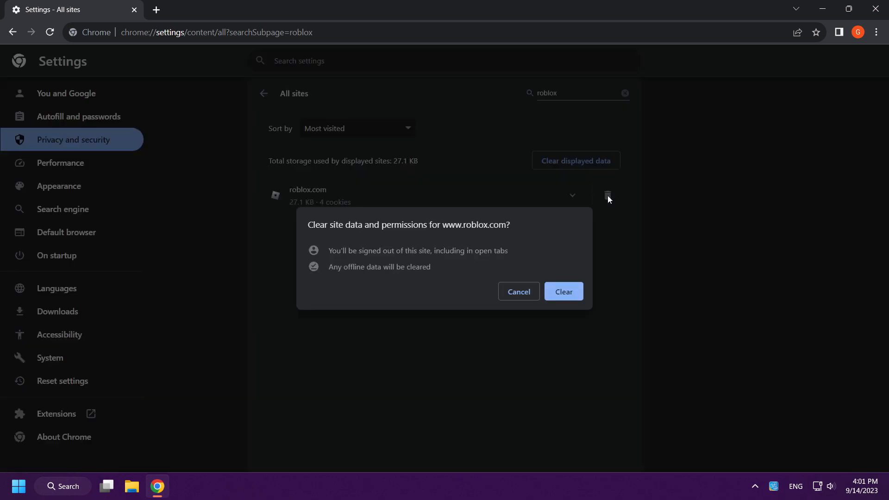
{"action": "mouse_move", "coordinate": [455, 221]}
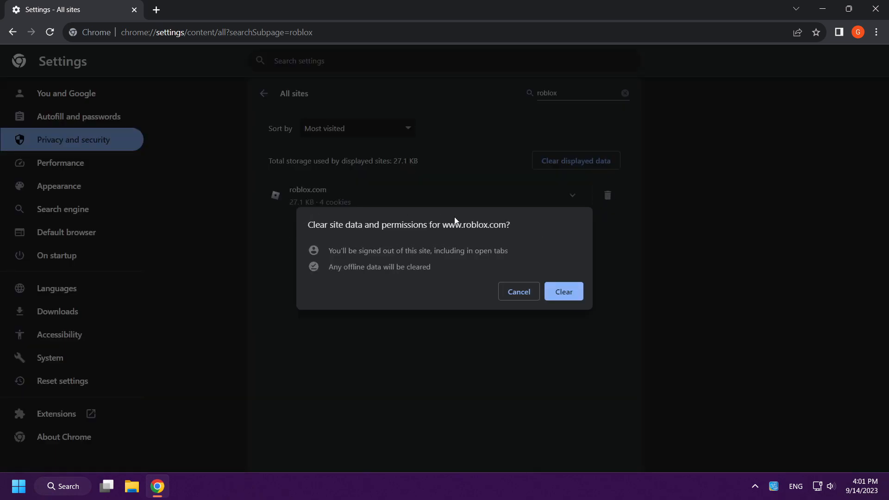
{"action": "mouse_move", "coordinate": [564, 291]}
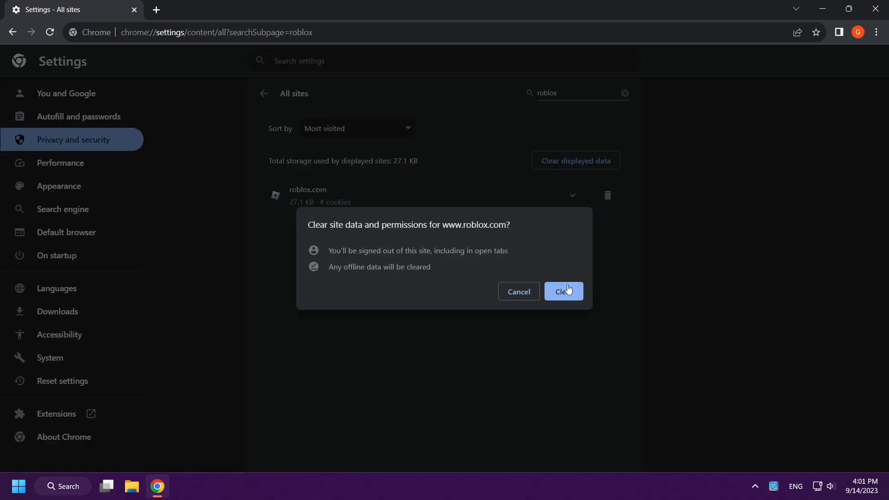
{"action": "left_click", "coordinate": [563, 291]}
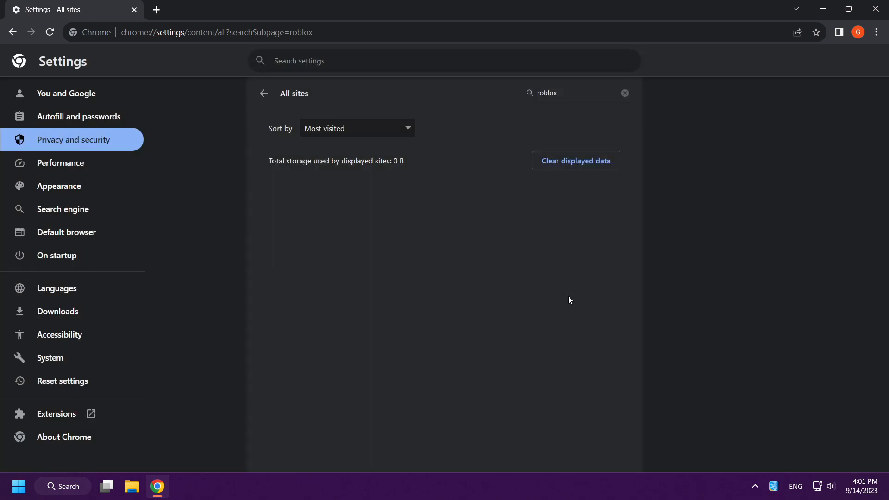
{"action": "mouse_move", "coordinate": [677, 167]}
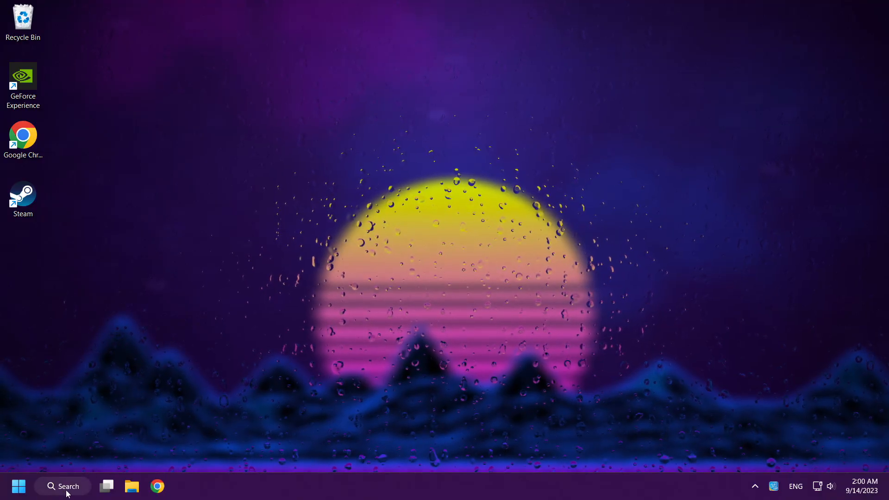
Search for Microsoft Store and get Roblox until Play appears.
{"action": "left_click", "coordinate": [62, 486]}
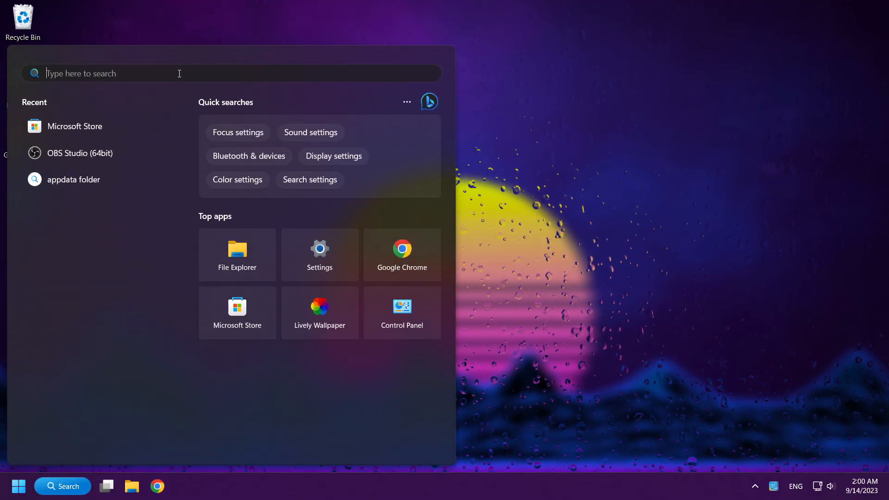
{"action": "type", "text": "store"}
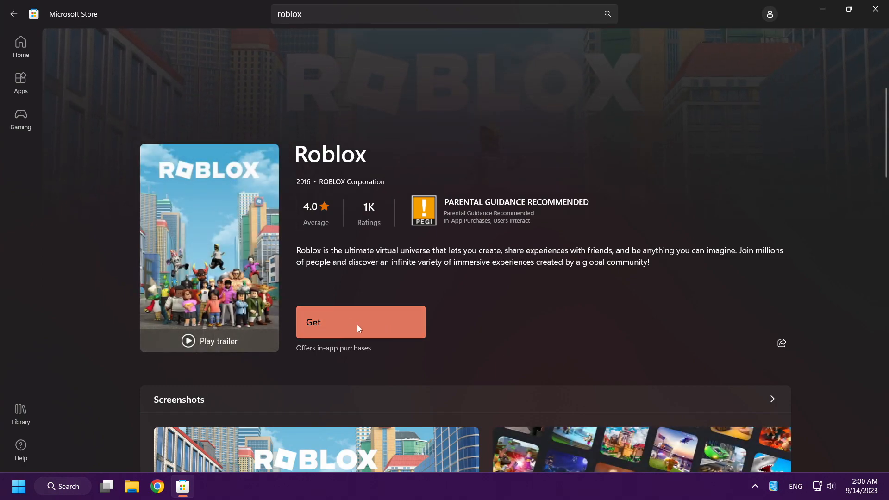
{"action": "left_click", "coordinate": [361, 323]}
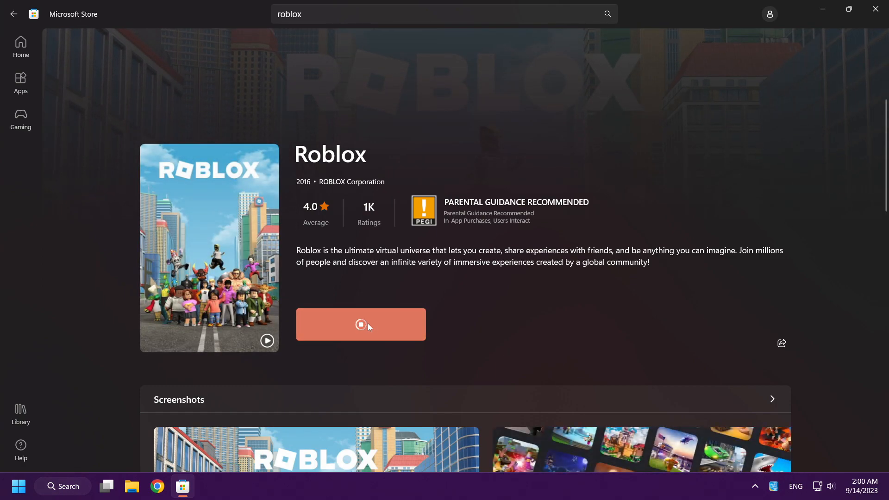
{"action": "left_click", "coordinate": [360, 324]}
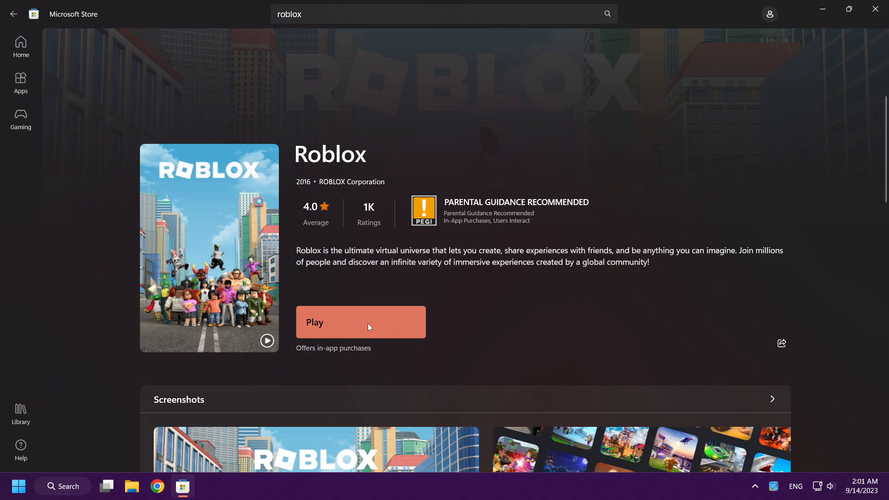
{"action": "mouse_move", "coordinate": [377, 326]}
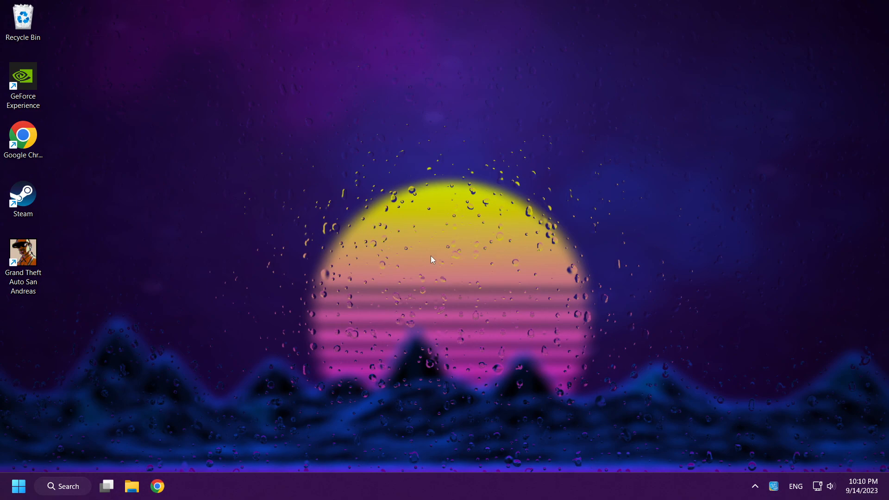
Open Device Manager through search, centre it, and expand Display adapters.
{"action": "left_click", "coordinate": [63, 485]}
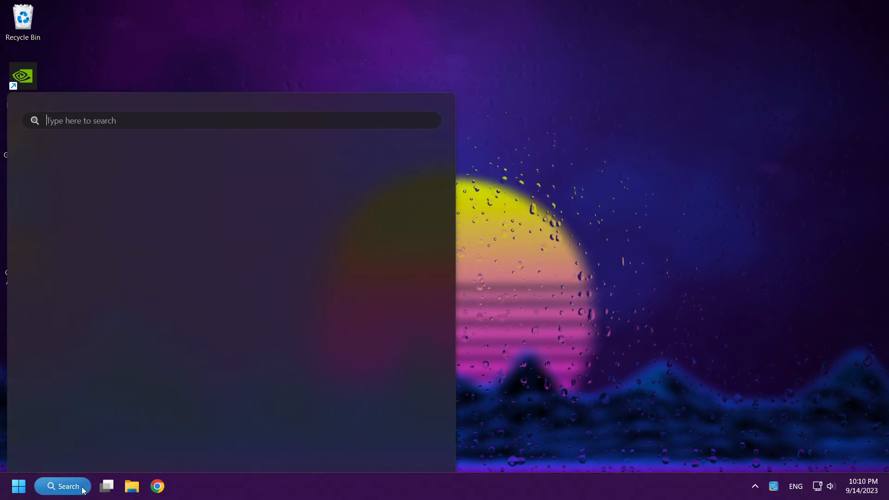
{"action": "type", "text": "device manager"}
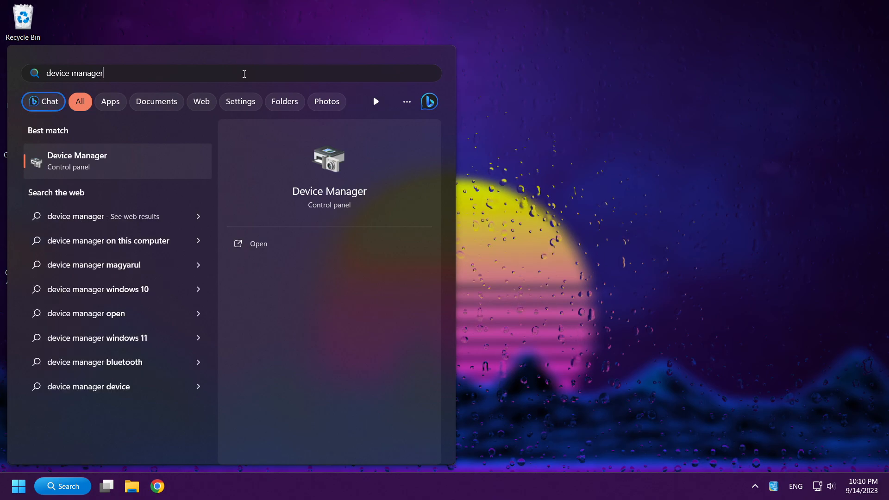
{"action": "mouse_move", "coordinate": [141, 166]}
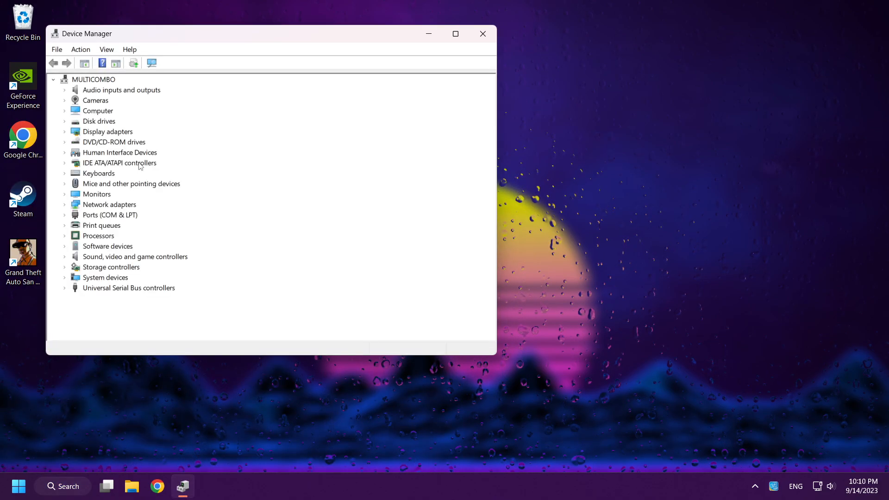
{"action": "left_click_drag", "start_coordinate": [227, 33], "coordinate": [409, 100]}
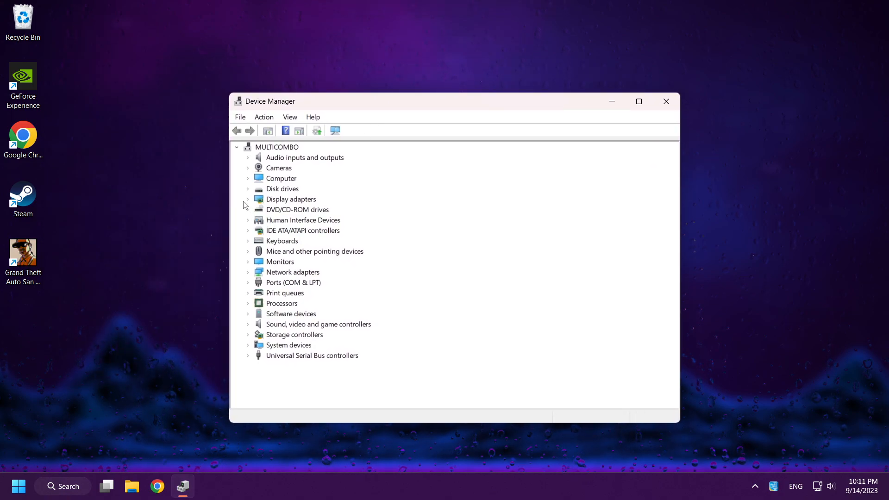
{"action": "left_click", "coordinate": [247, 200]}
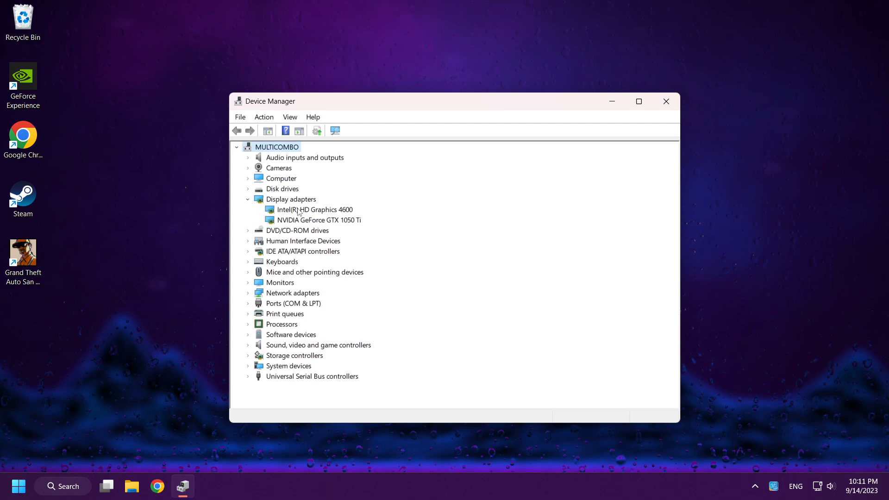
{"action": "left_click", "coordinate": [315, 210]}
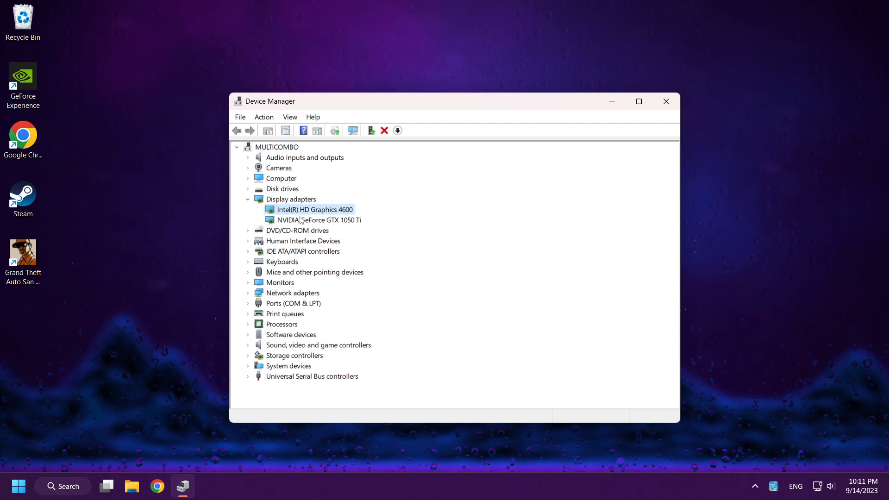
Run an automatic driver search for the NVIDIA GeForce GTX 1050 Ti and close the result.
{"action": "right_click", "coordinate": [319, 220]}
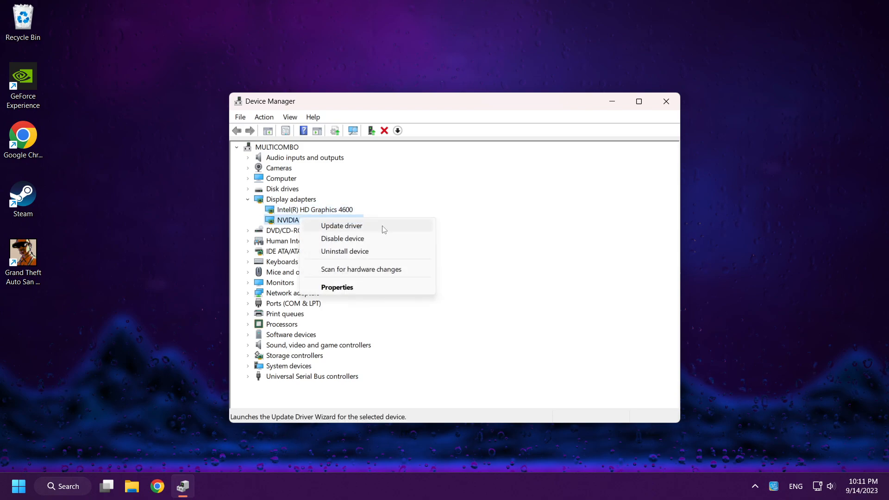
{"action": "left_click", "coordinate": [341, 226]}
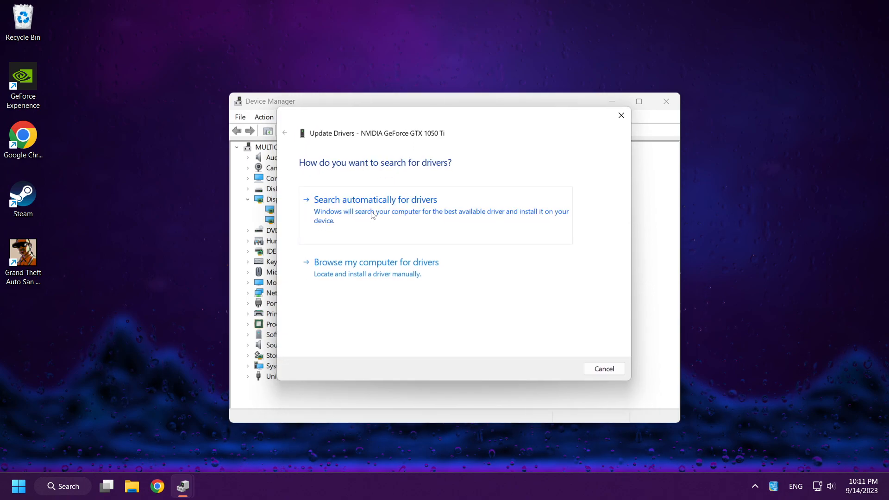
{"action": "left_click", "coordinate": [376, 199]}
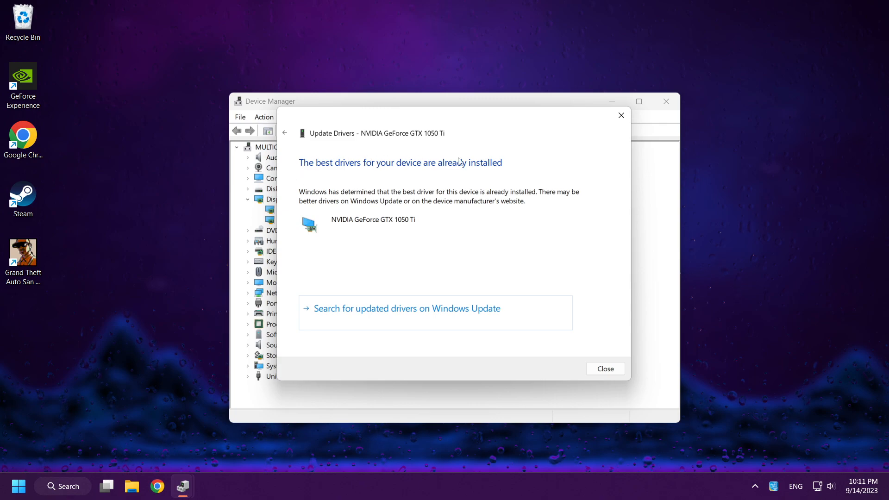
{"action": "mouse_move", "coordinate": [606, 368]}
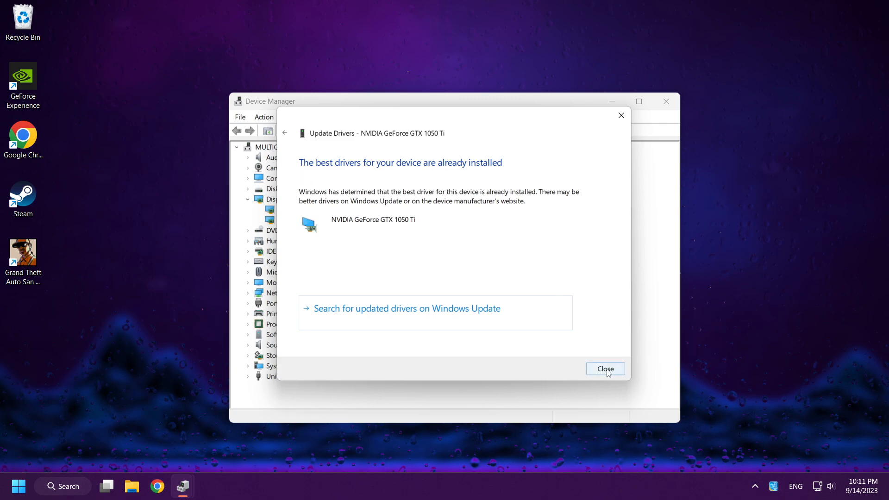
{"action": "left_click", "coordinate": [605, 369]}
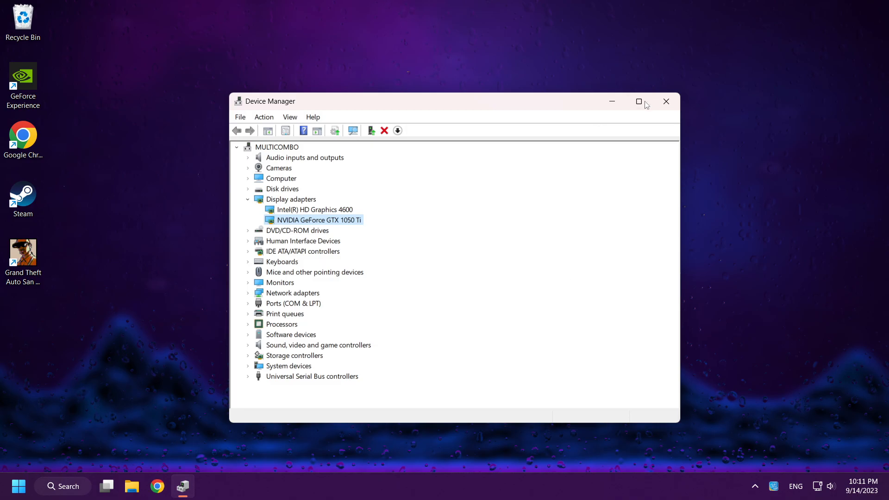
{"action": "left_click", "coordinate": [665, 101]}
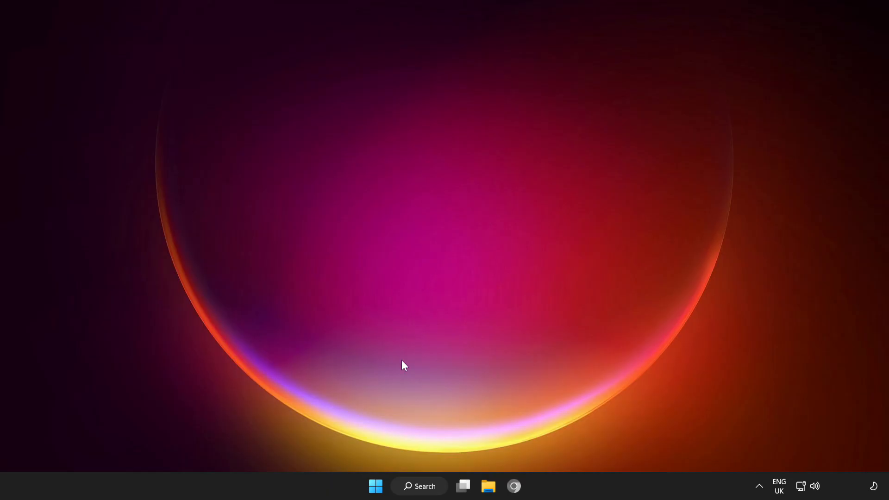
Search for cmd and launch Command Prompt with Run as administrator.
{"action": "left_click", "coordinate": [419, 486]}
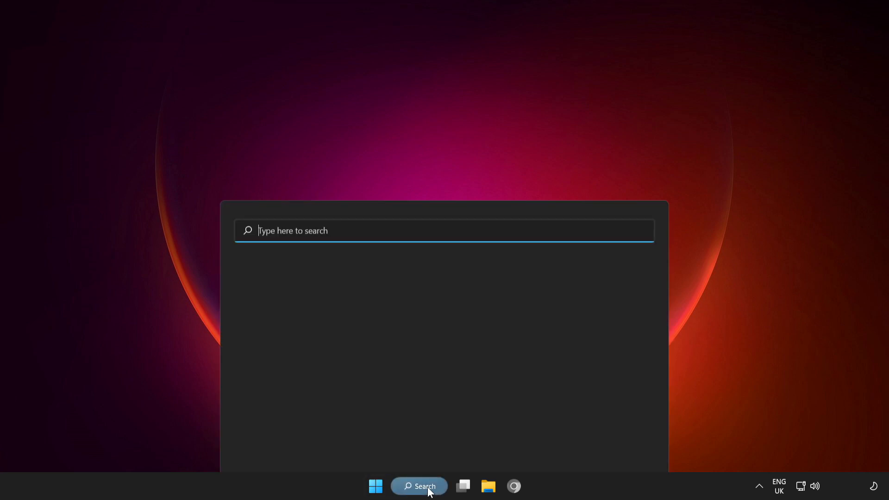
{"action": "left_click", "coordinate": [419, 485]}
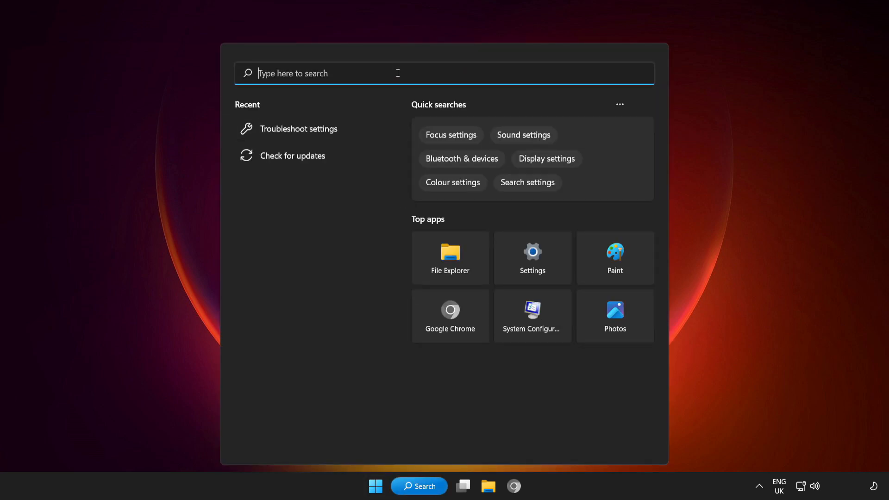
{"action": "type", "text": "cmd"}
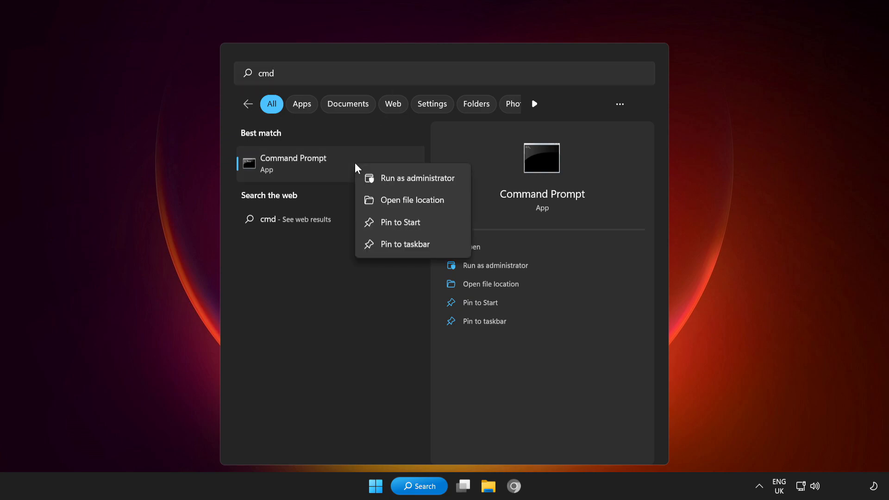
{"action": "mouse_move", "coordinate": [427, 181]}
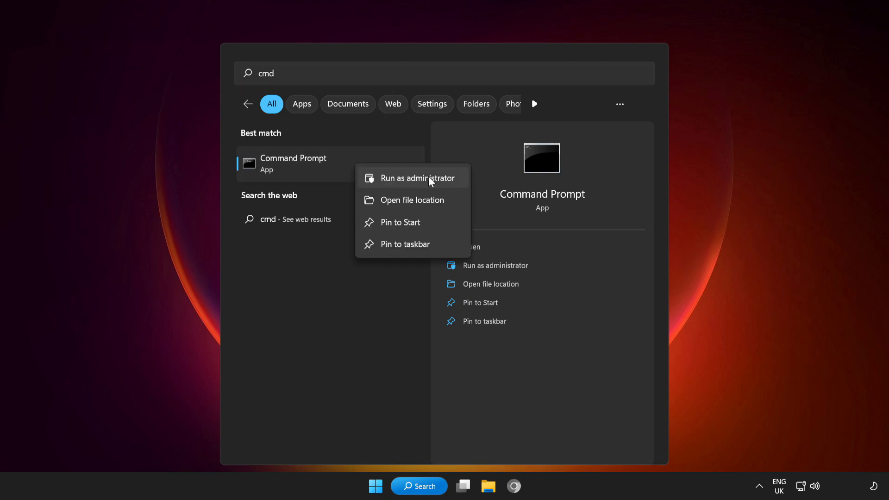
{"action": "left_click", "coordinate": [417, 177]}
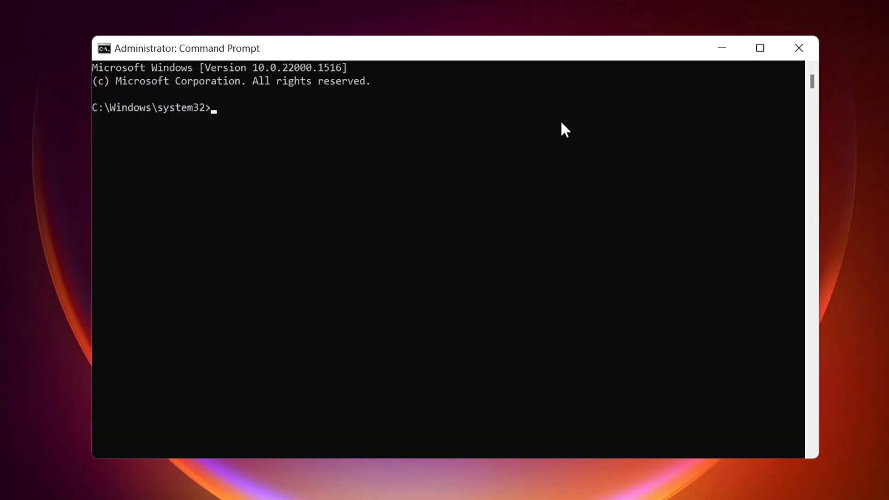
Run ipconfig /flushdns, /release and /renew to clear DNS and renew the IP address.
{"action": "type", "text": "ipco"}
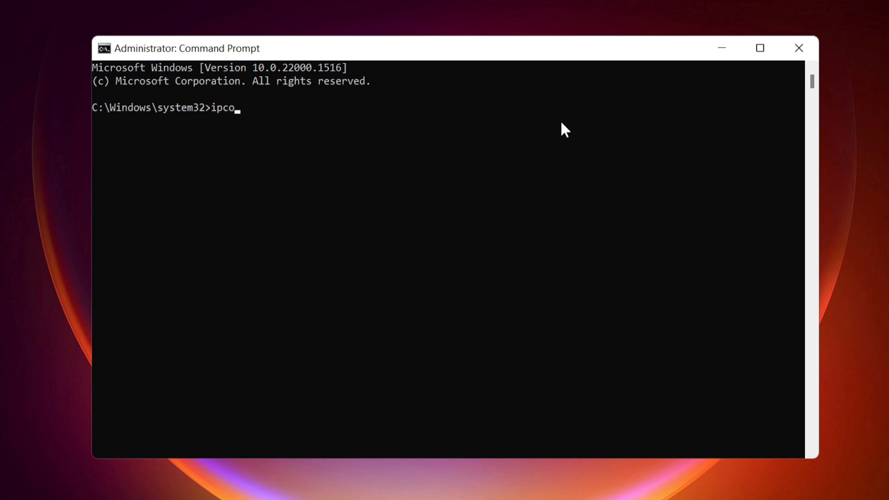
{"action": "type", "text": "nfig /"}
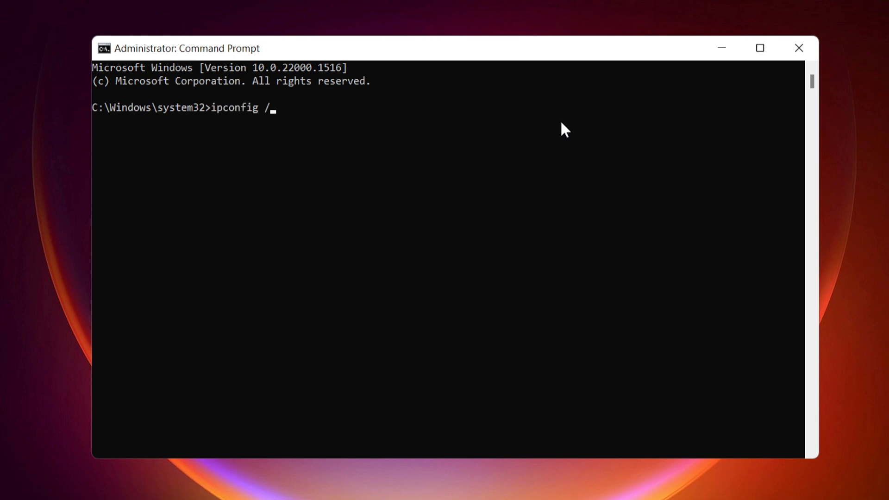
{"action": "type", "text": "flushdns"}
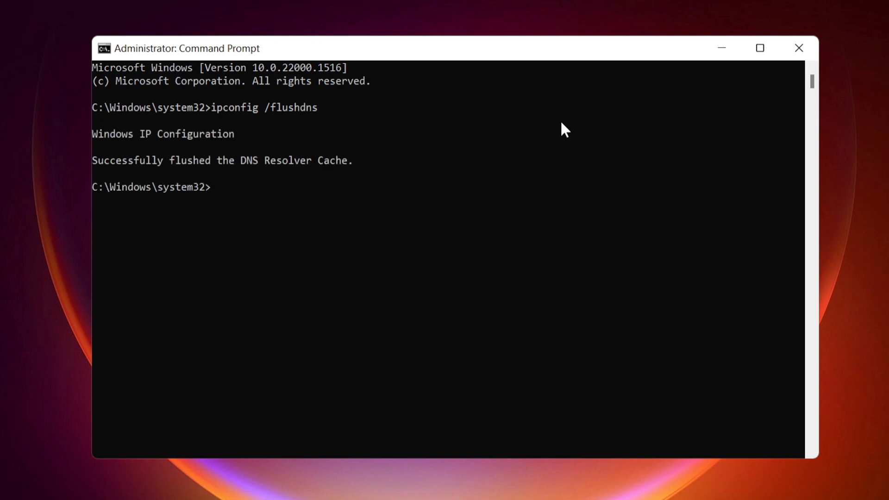
{"action": "type", "text": "ipc"}
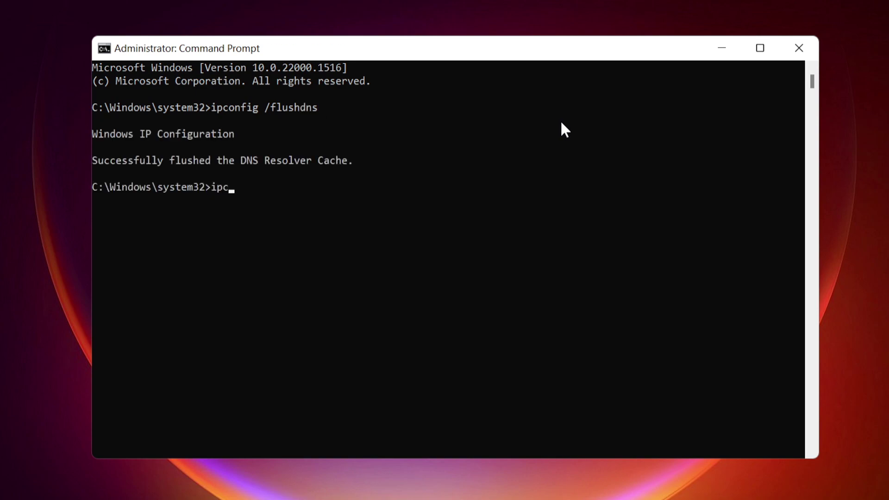
{"action": "type", "text": "onfig"}
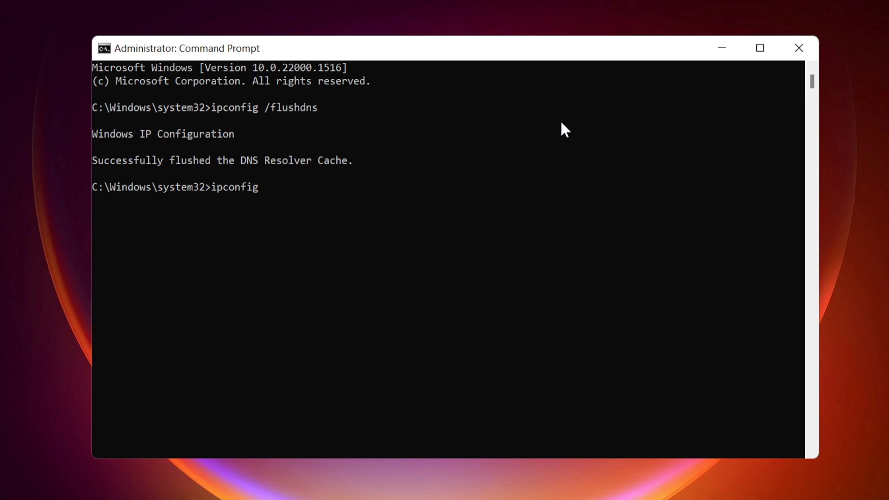
{"action": "type", "text": "/rele"}
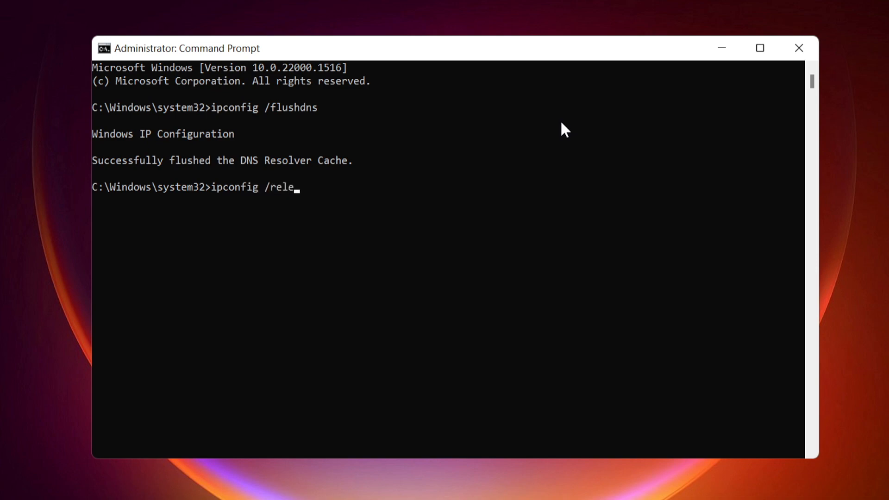
{"action": "key", "text": "Return"}
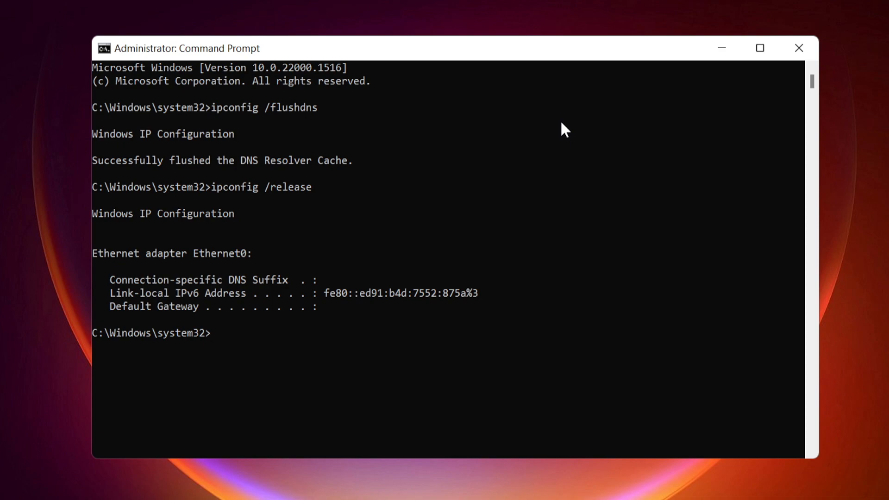
{"action": "type", "text": "ipconfig /re"}
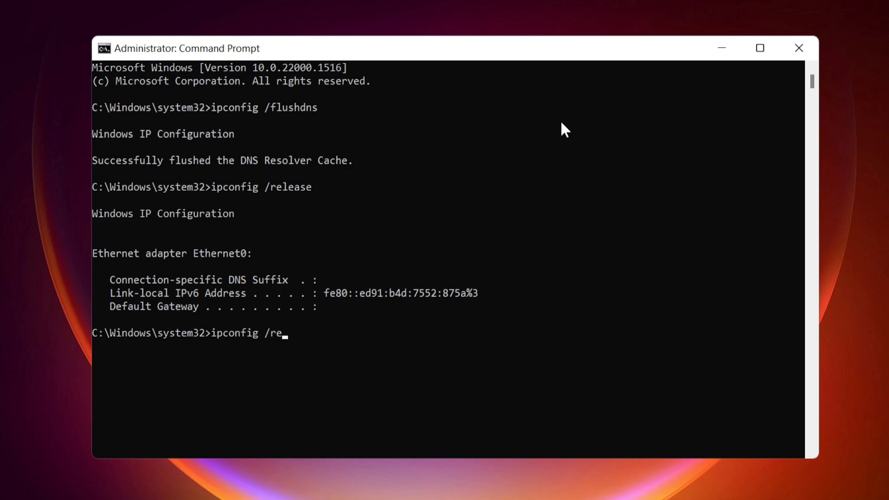
{"action": "type", "text": "new"}
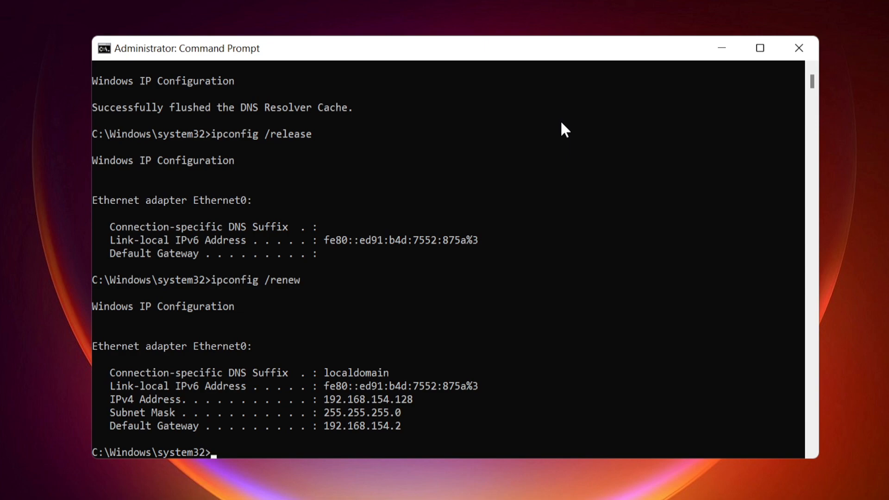
Reset the Winsock catalog with netsh winsock reset.
{"action": "type", "text": "netsh"}
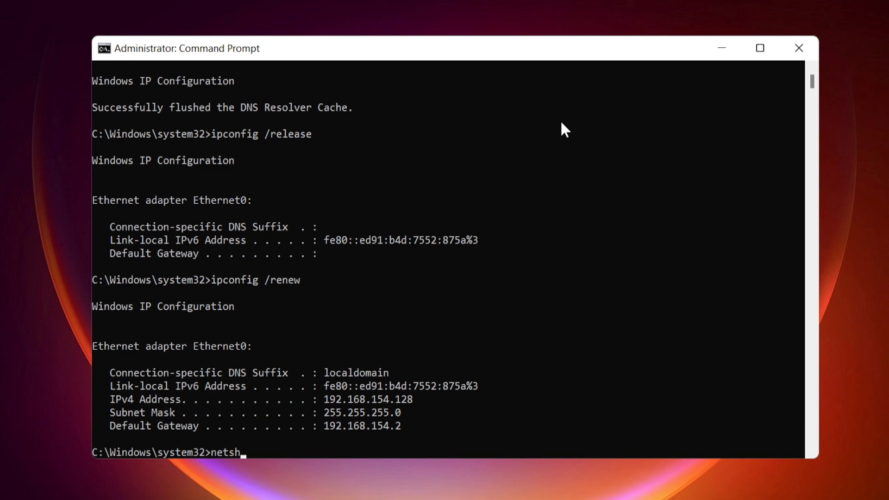
{"action": "type", "text": "winsock"}
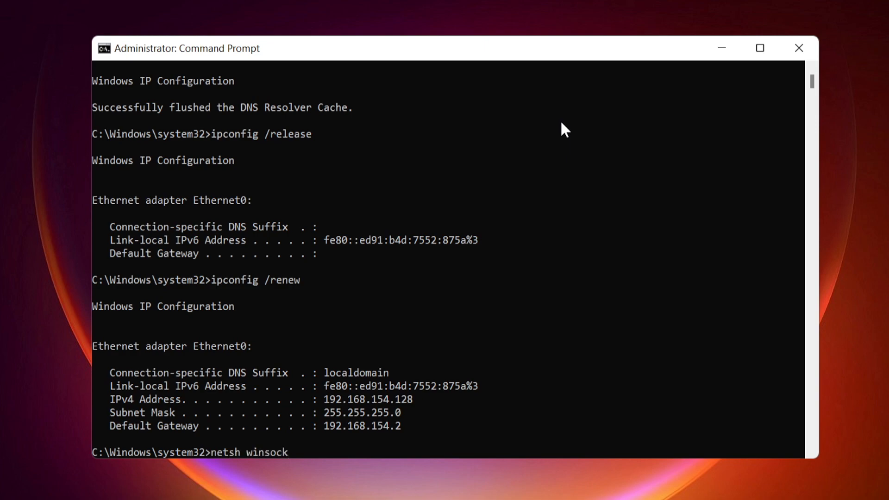
{"action": "type", "text": "reset"}
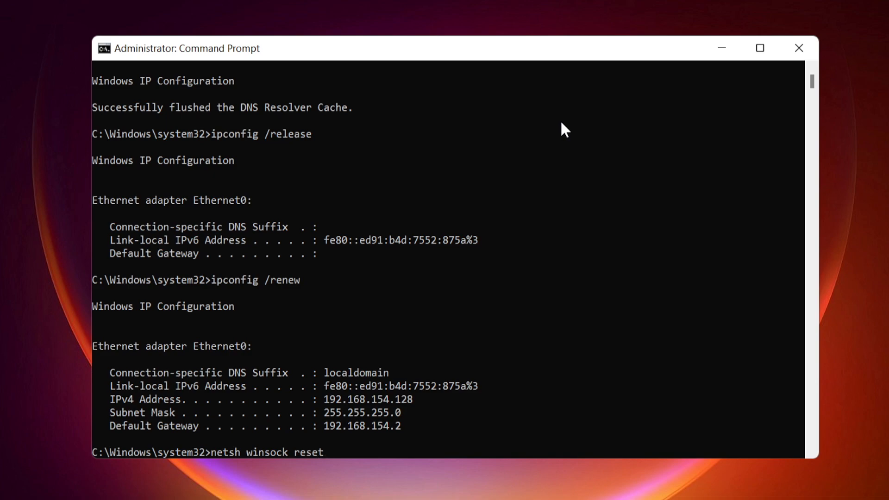
{"action": "key", "text": "Return"}
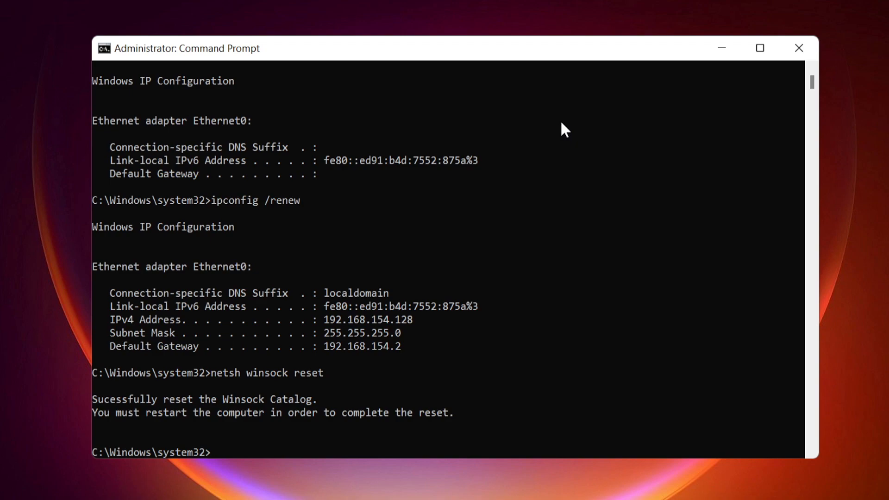
Reset the IP stack with netsh int ip reset.
{"action": "type", "text": "netsh"}
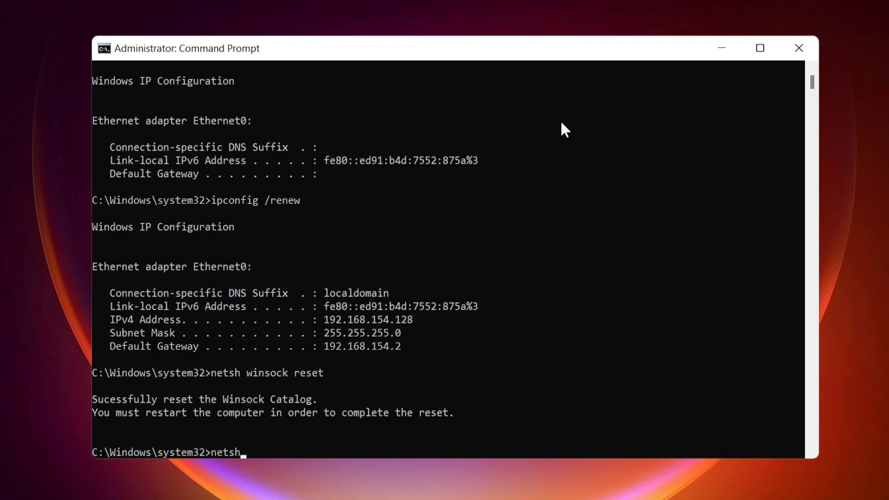
{"action": "type", "text": "in"}
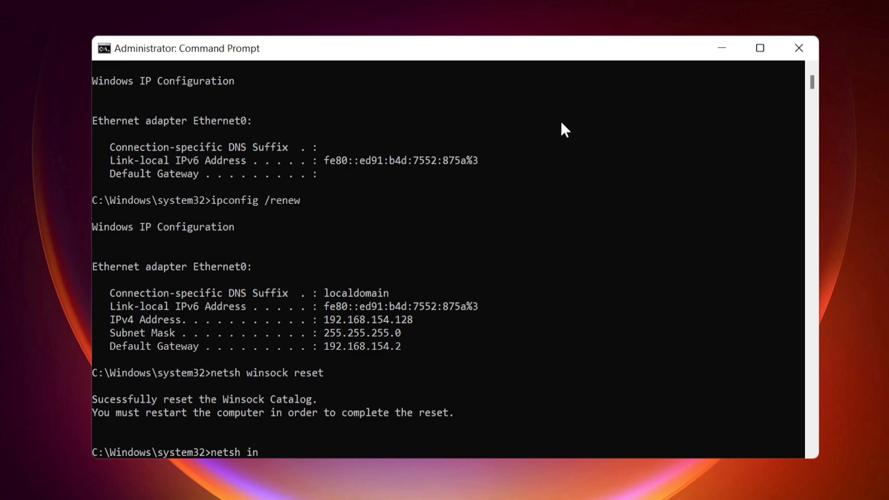
{"action": "type", "text": "t ip re"}
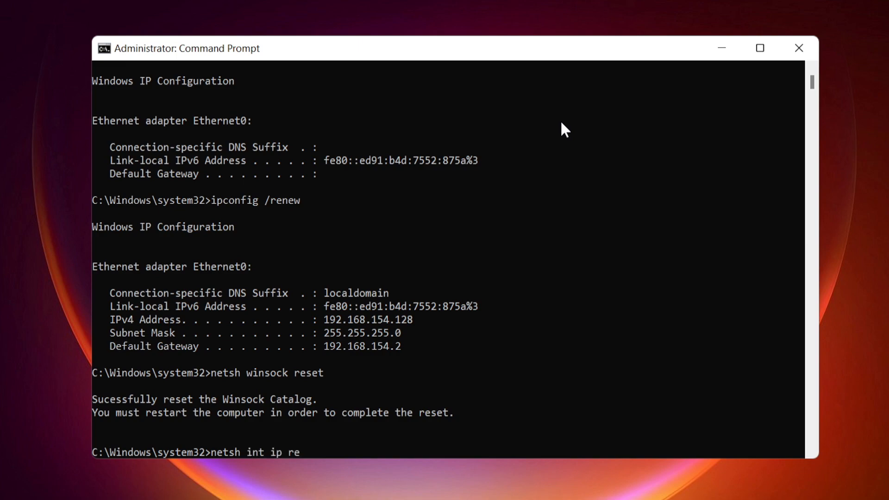
{"action": "type", "text": "set"}
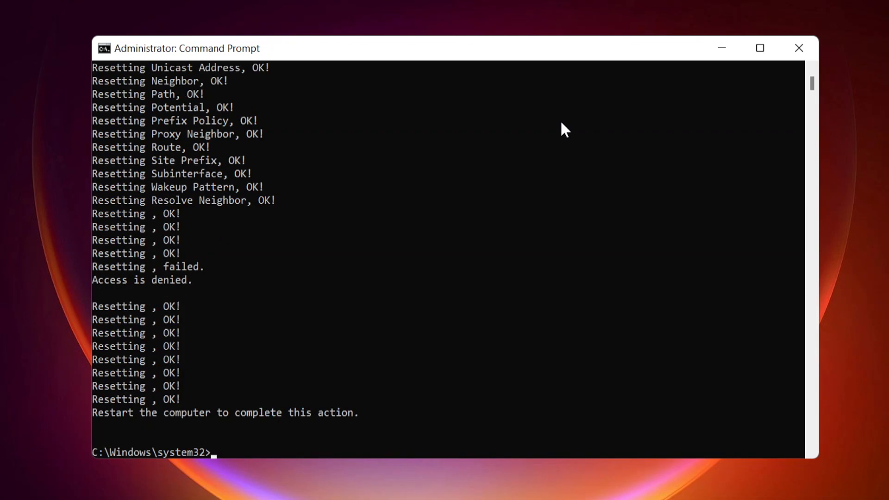
Reset IPv4 settings with netsh interface ipv4 reset.
{"action": "type", "text": "netsh"}
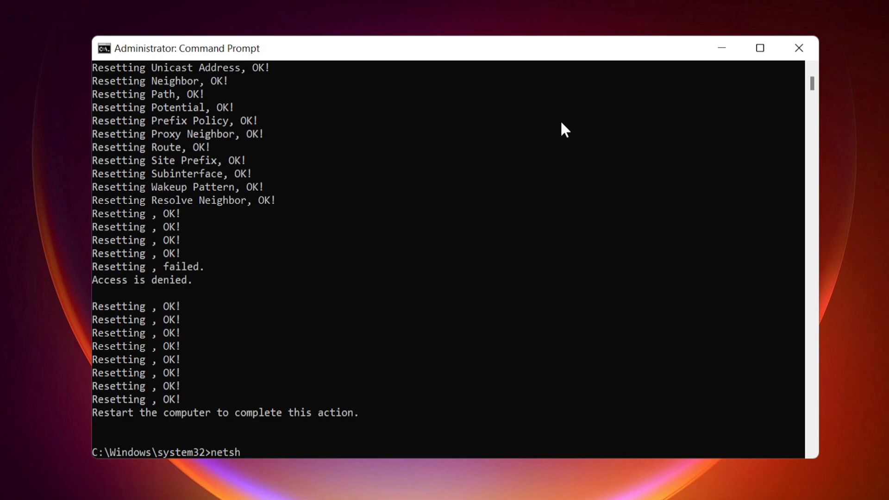
{"action": "type", "text": "in"}
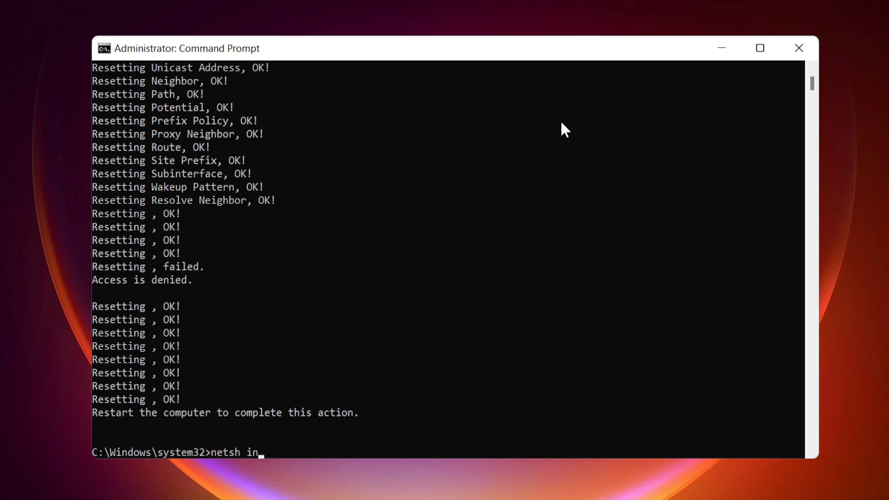
{"action": "type", "text": "terface"}
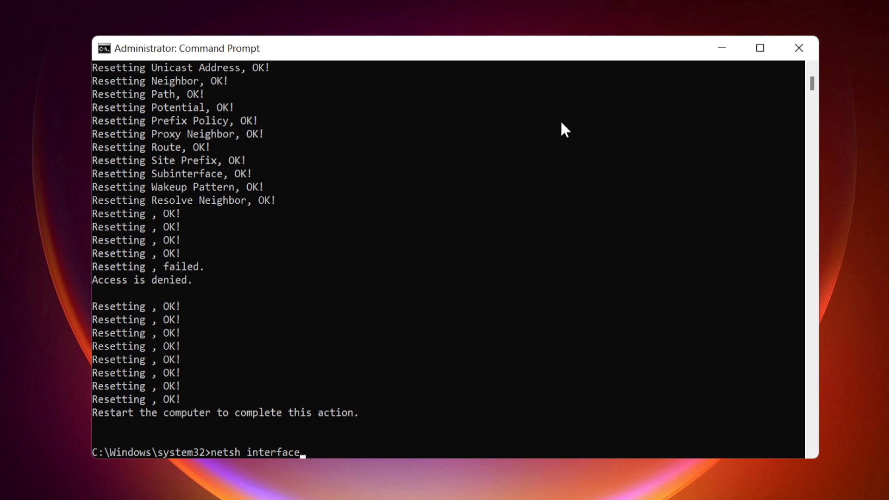
{"action": "type", "text": "ipv"}
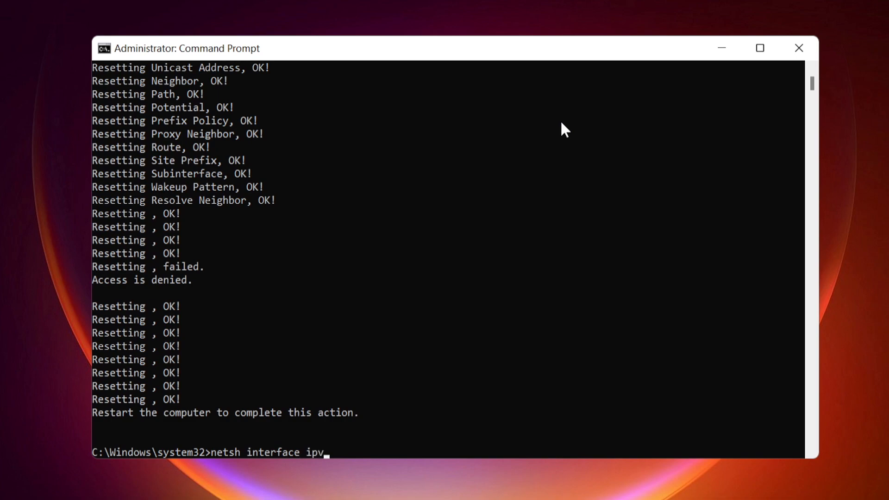
{"action": "type", "text": "4 r"}
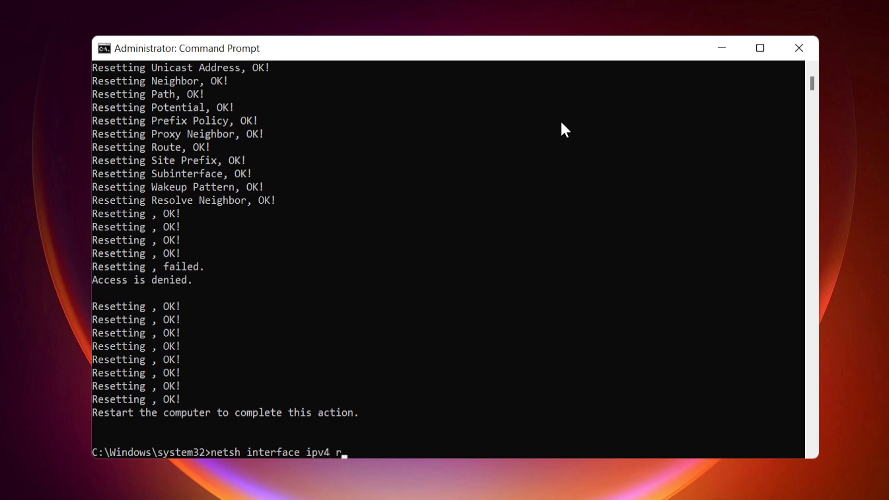
{"action": "type", "text": "eset"}
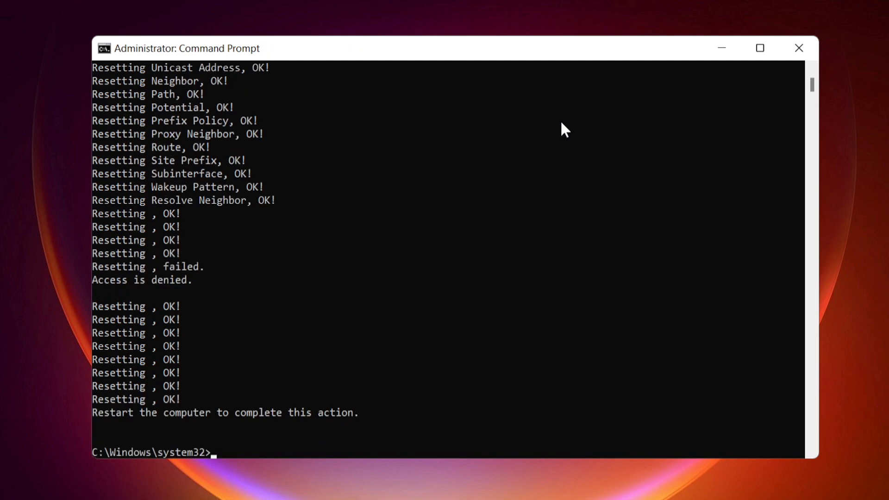
Reset IPv6 settings with netsh interface ipv6 reset.
{"action": "type", "text": "netsh"}
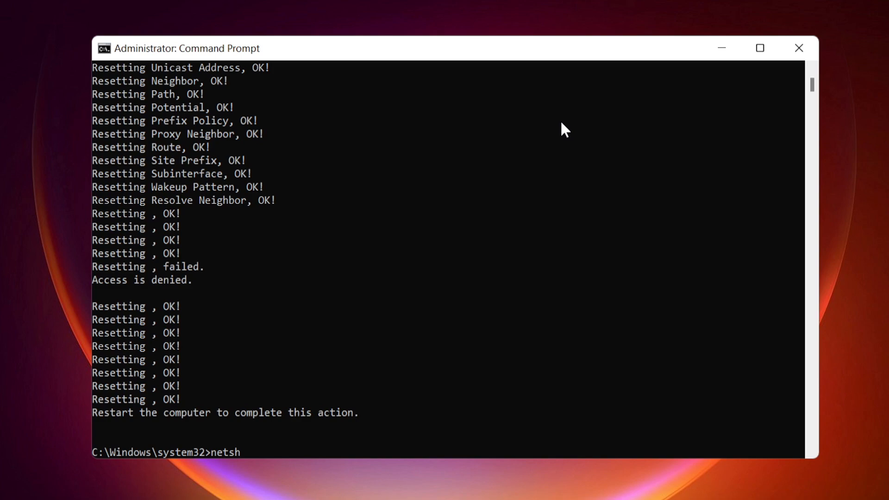
{"action": "type", "text": "in"}
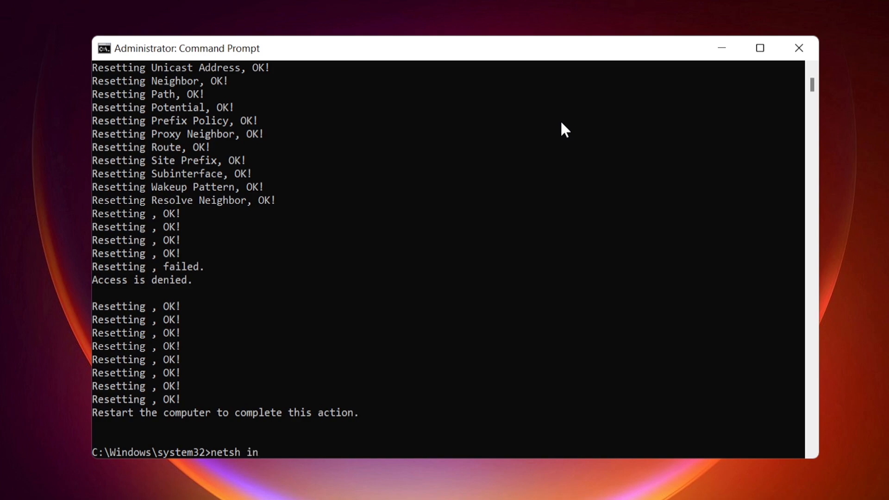
{"action": "type", "text": "terface"}
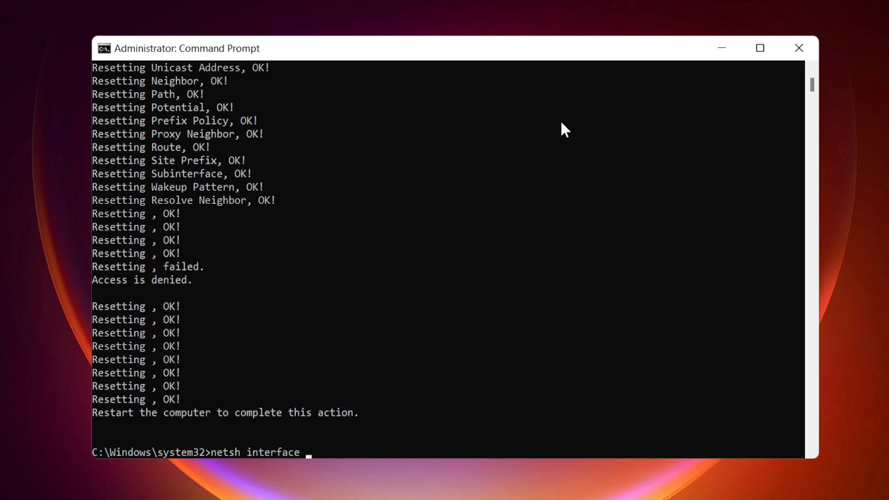
{"action": "type", "text": "ipv"}
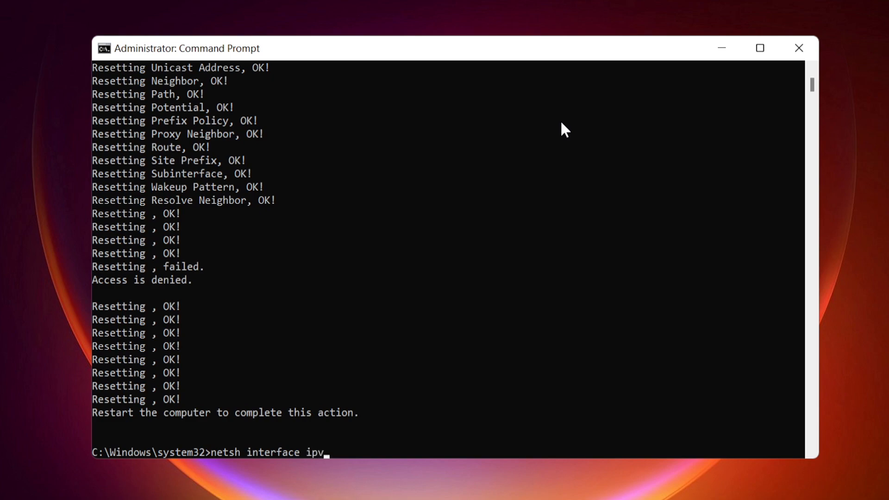
{"action": "type", "text": "6"}
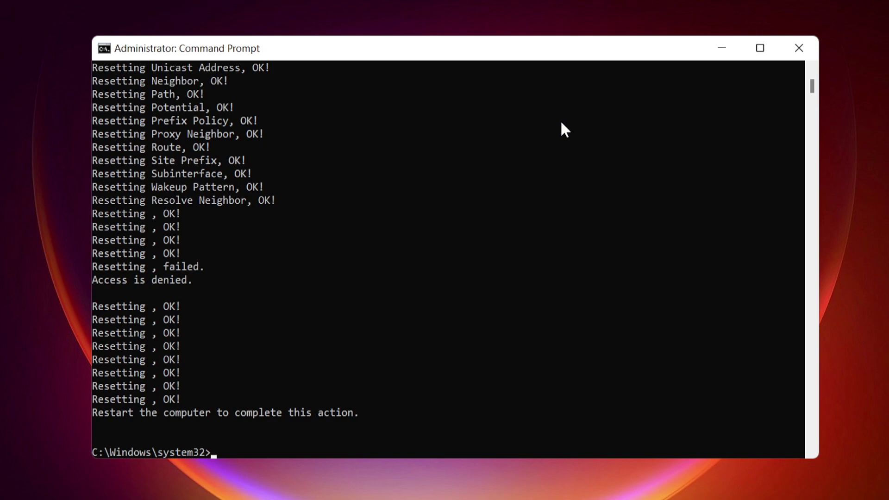
Reset TCP parameters with netsh interface tcp reset.
{"action": "type", "text": "ne"}
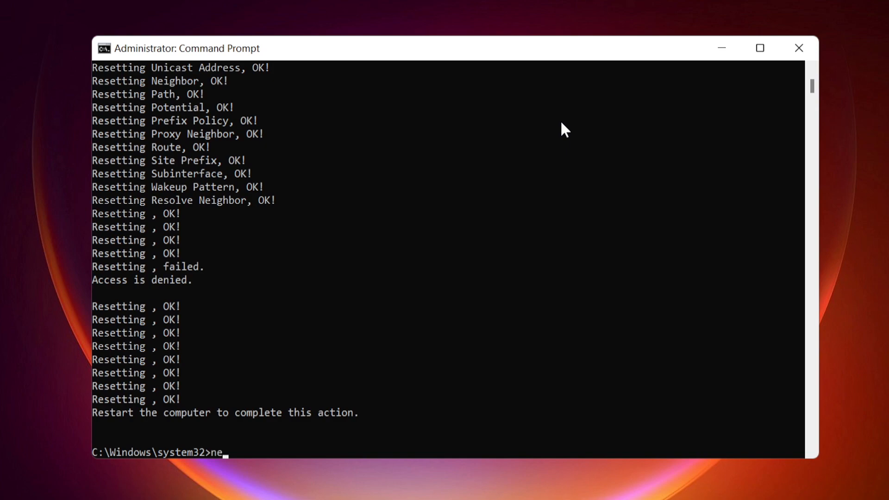
{"action": "type", "text": "tsh"}
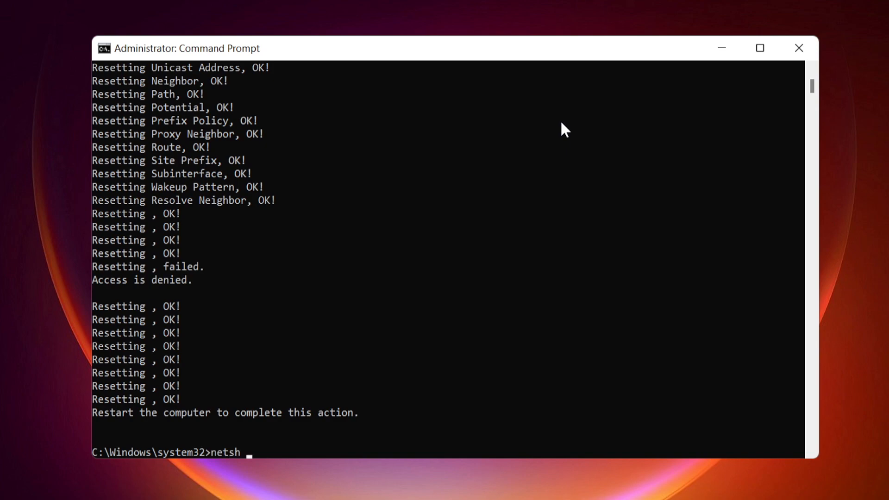
{"action": "type", "text": "interface"}
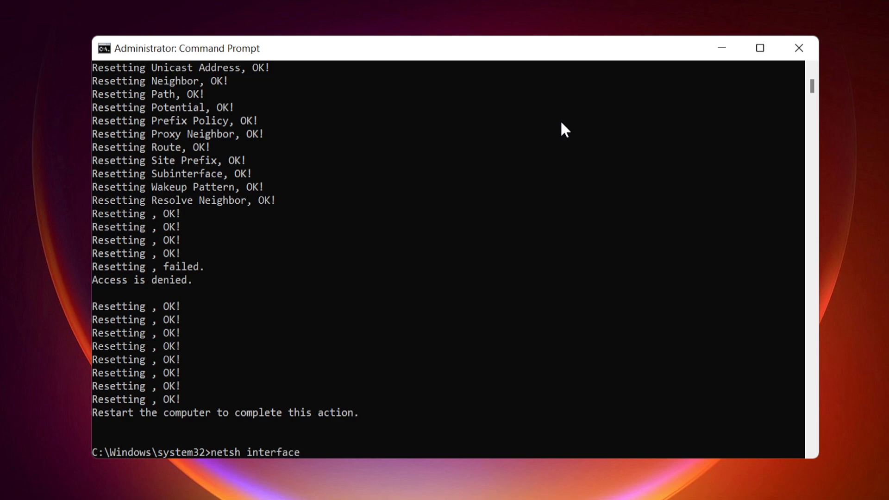
{"action": "type", "text": "t"}
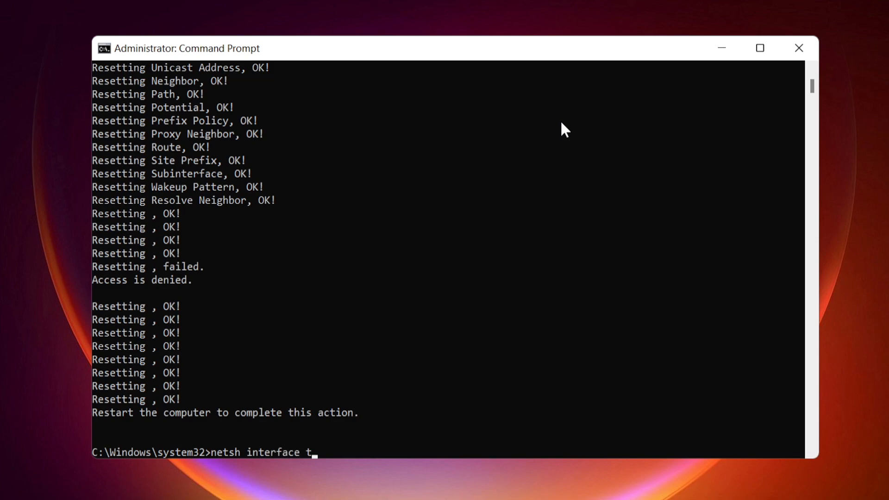
{"action": "type", "text": "cp reset"}
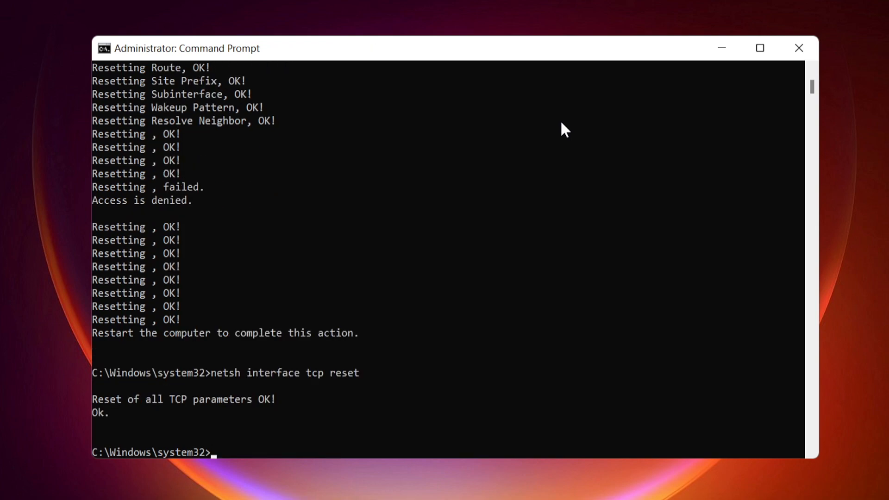
{"action": "mouse_move", "coordinate": [549, 141]}
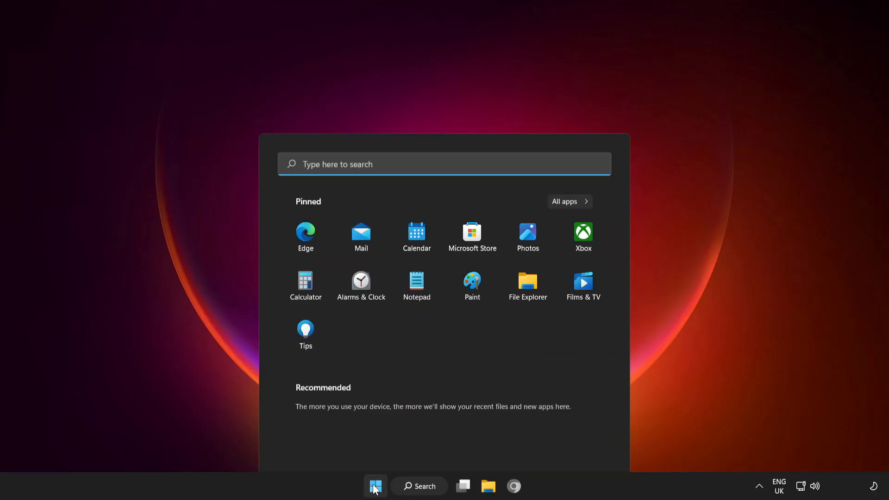
Show the Start menu's power options: Sleep, Shut down and Restart.
{"action": "left_click", "coordinate": [588, 447]}
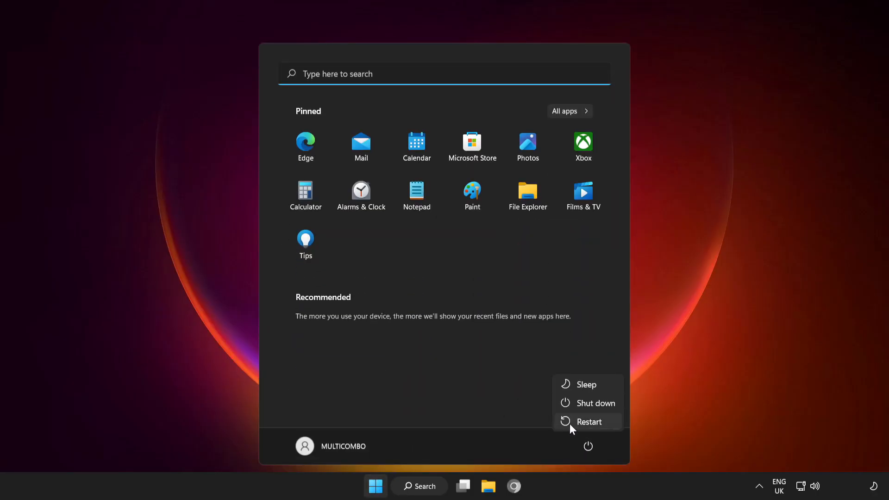